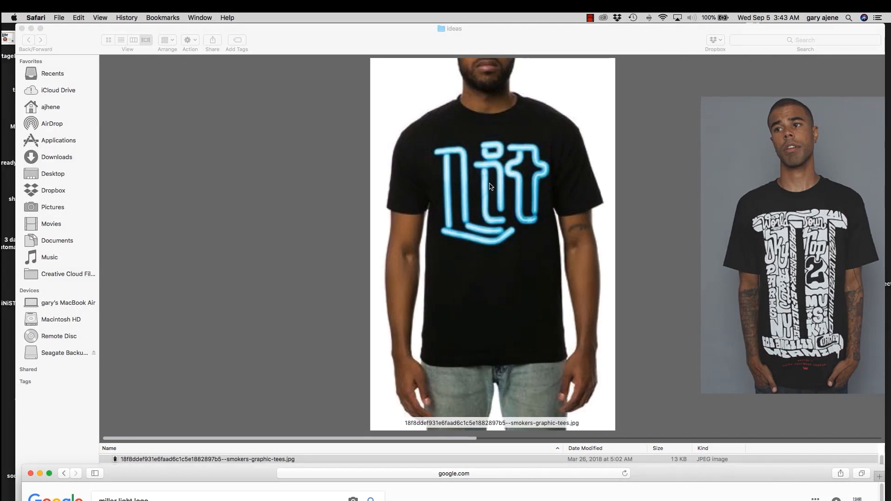
pyautogui.moveTo(490, 177)
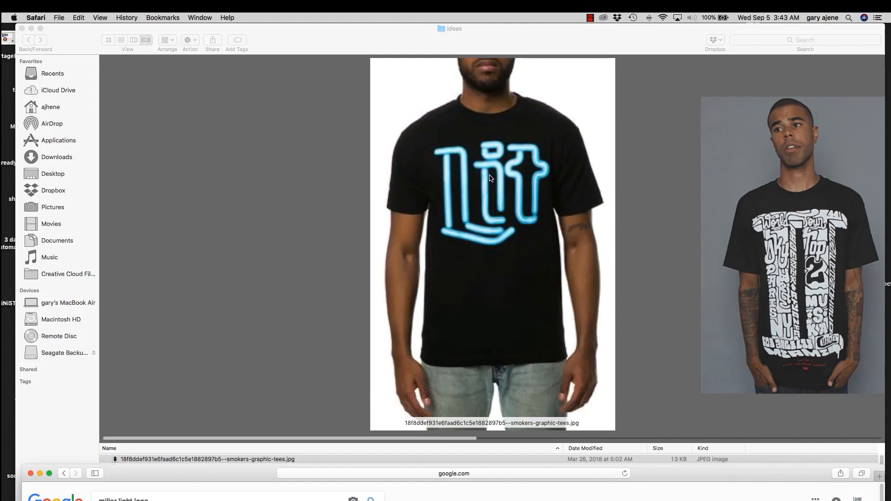
pyautogui.moveTo(537, 174)
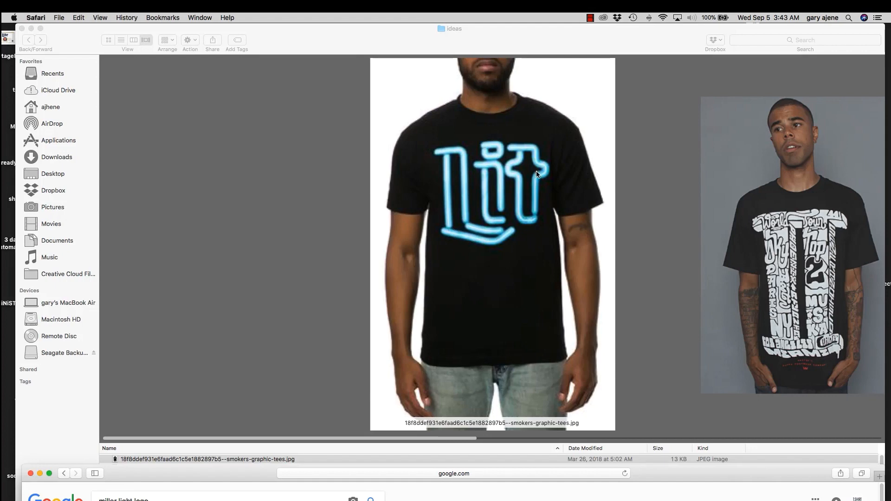
pyautogui.moveTo(538, 171)
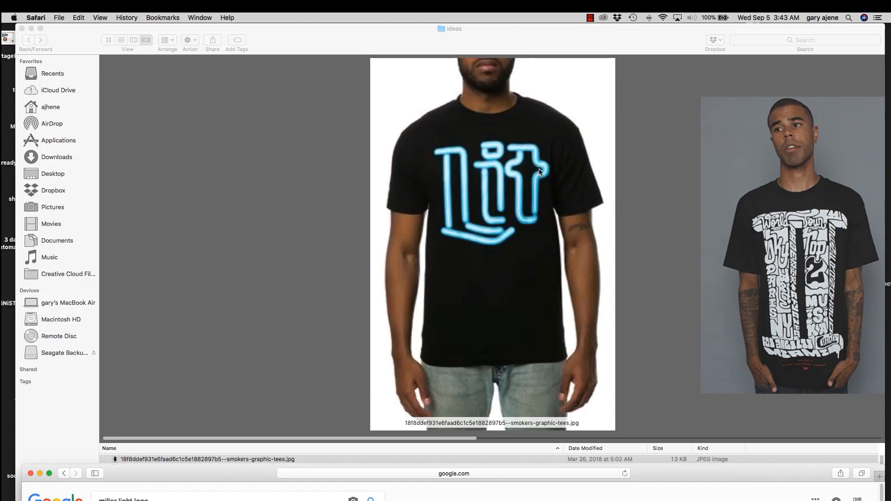
pyautogui.moveTo(513, 149)
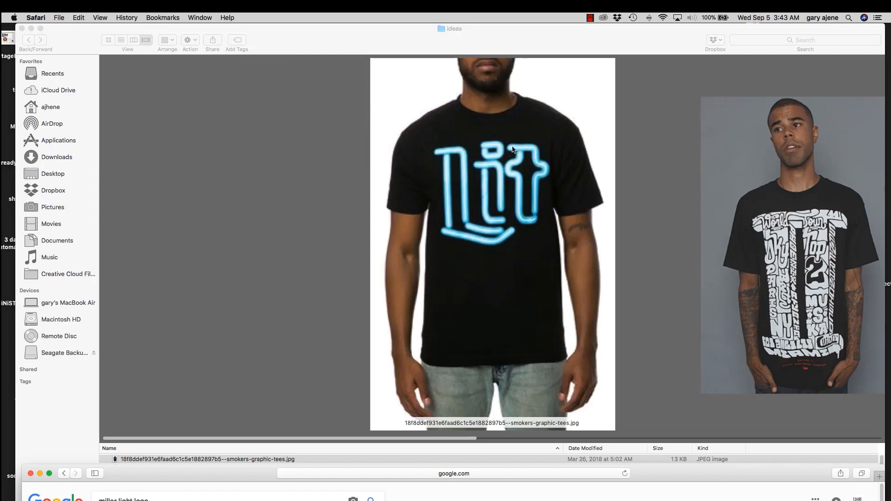
pyautogui.moveTo(470, 196)
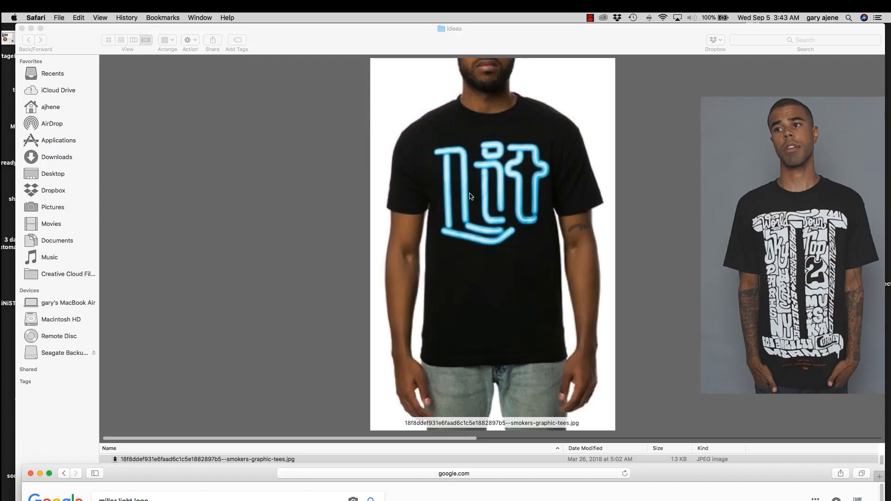
pyautogui.moveTo(539, 197)
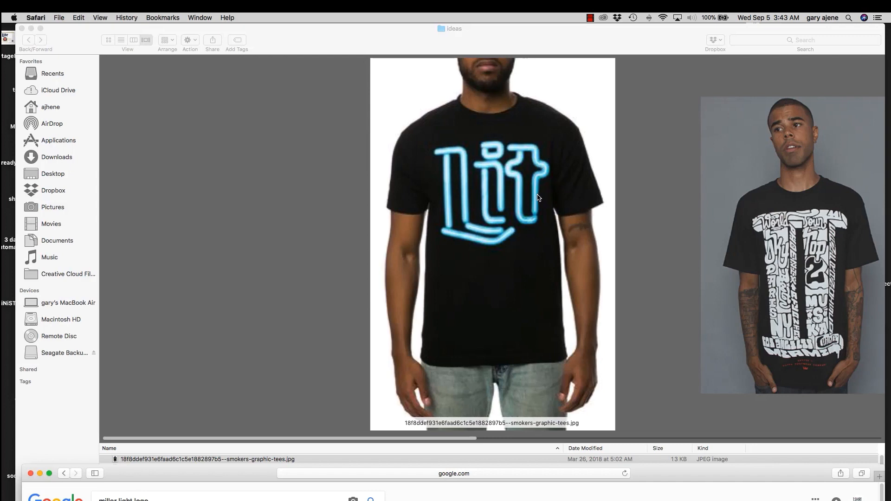
pyautogui.moveTo(293, 40)
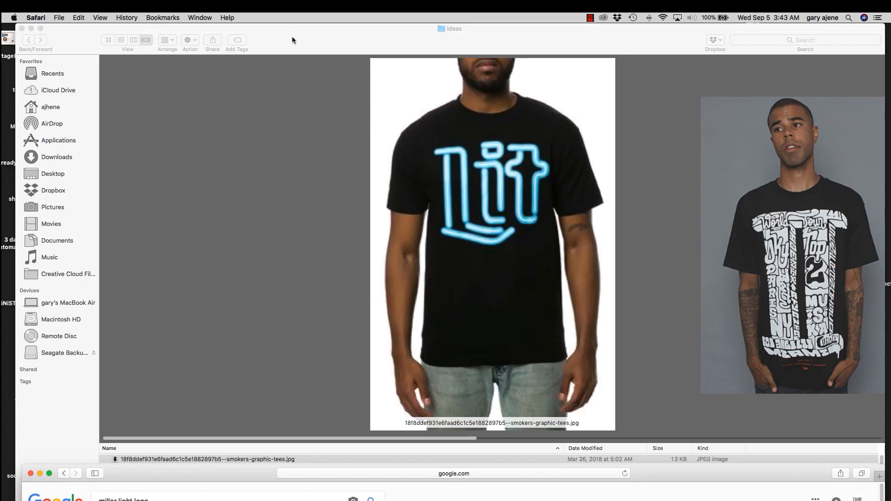
pyautogui.moveTo(296, 40)
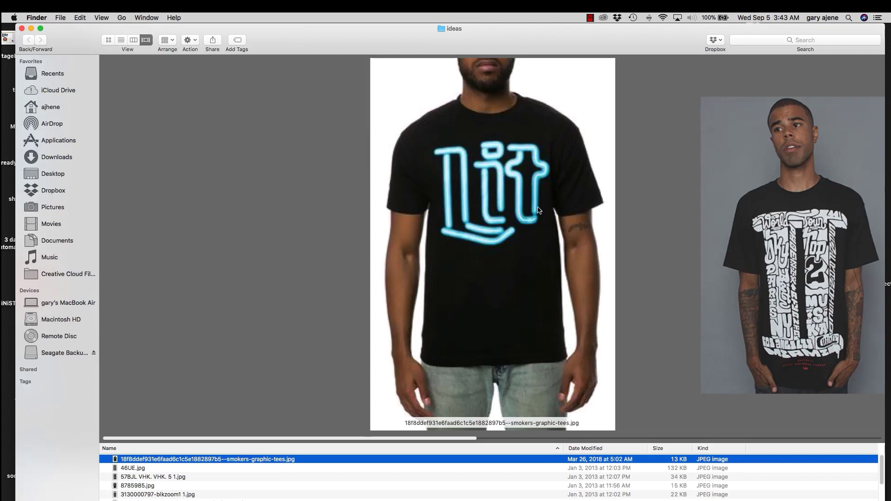
pyautogui.moveTo(518, 195)
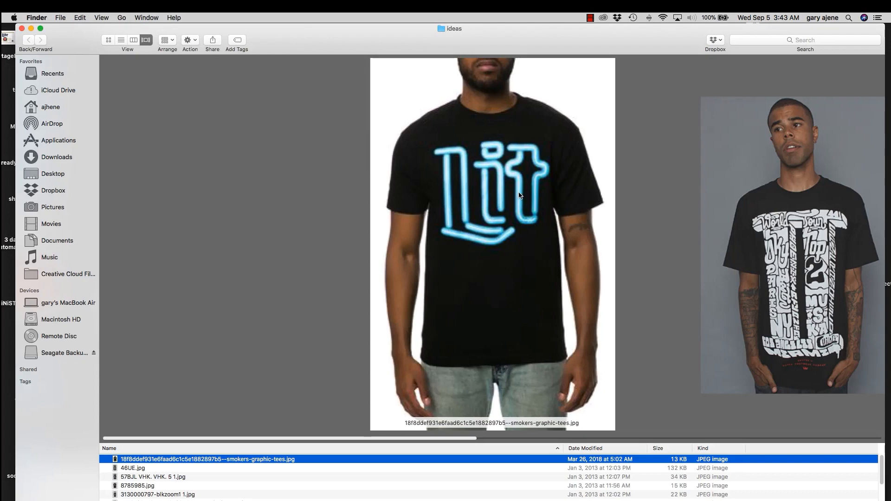
pyautogui.moveTo(519, 191)
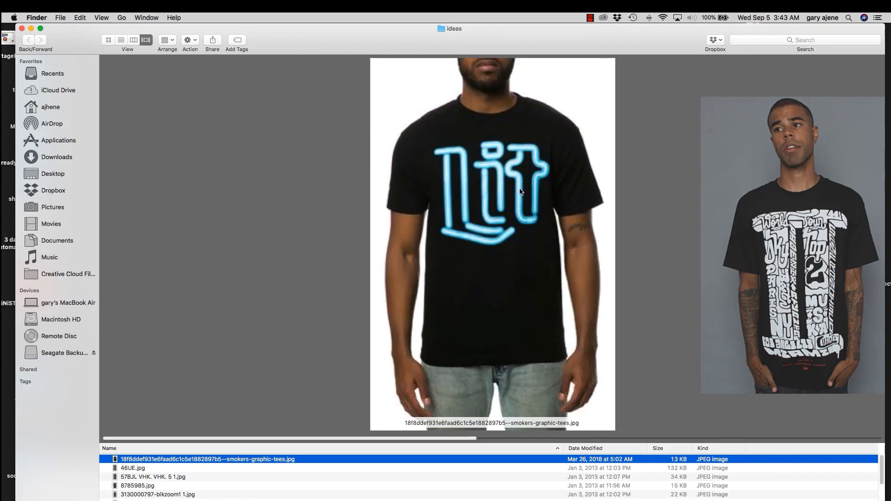
pyautogui.moveTo(423, 100)
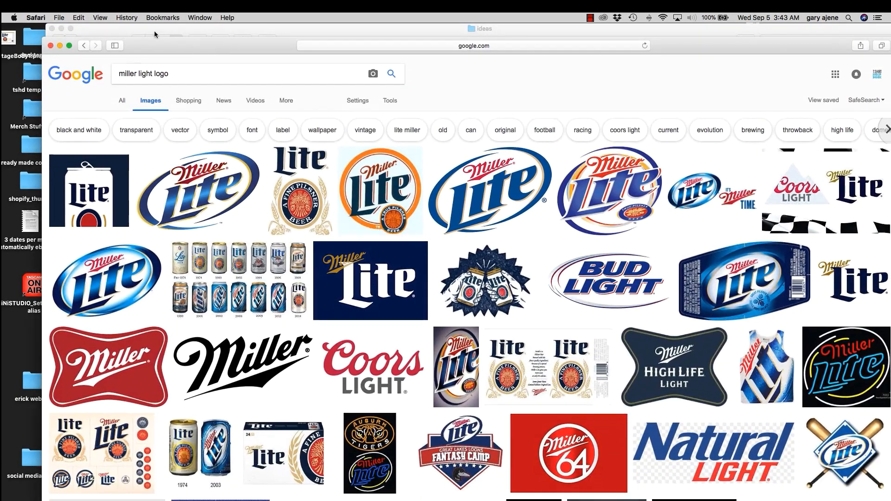
pyautogui.moveTo(481, 378)
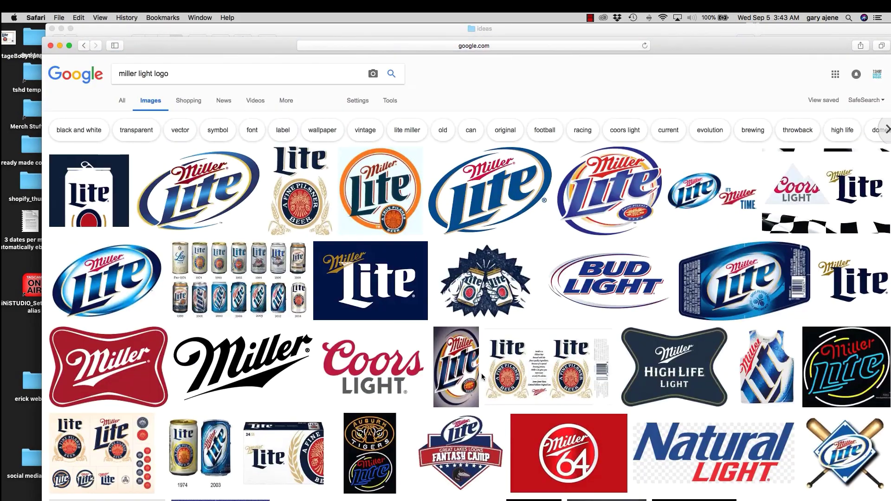
# Enlarge the Miller Lite bottle label from the Google Images results, then return to Illustrator
pyautogui.click(546, 366)
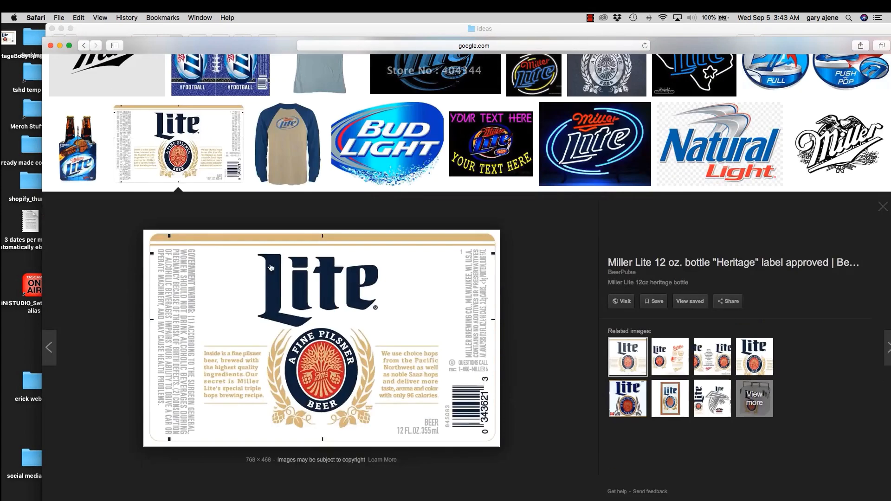
pyautogui.moveTo(372, 288)
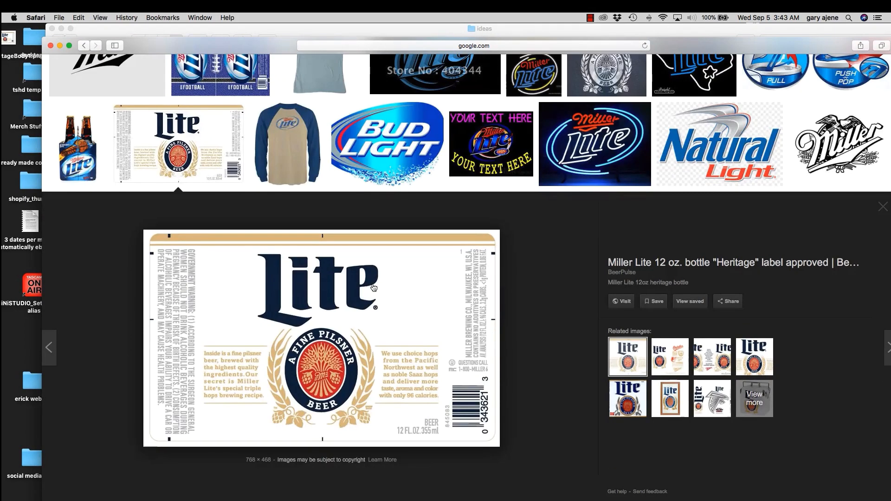
pyautogui.moveTo(386, 316)
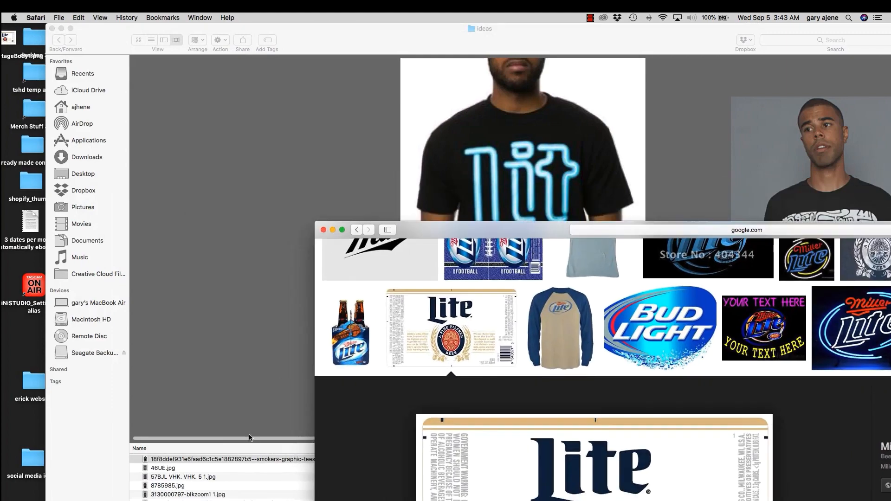
pyautogui.moveTo(645, 490)
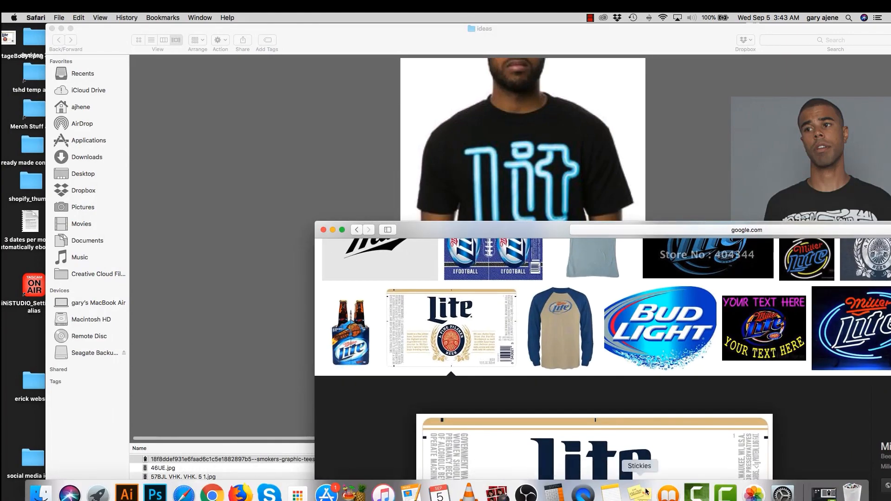
pyautogui.moveTo(126, 491)
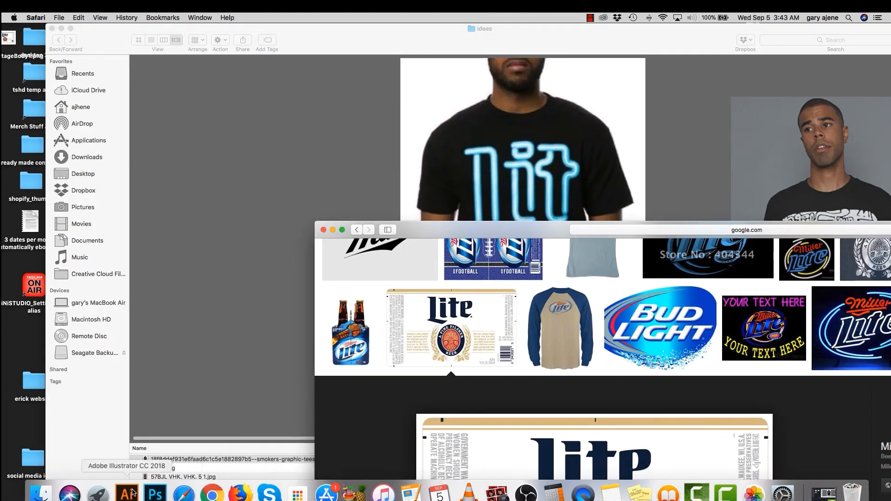
pyautogui.click(127, 492)
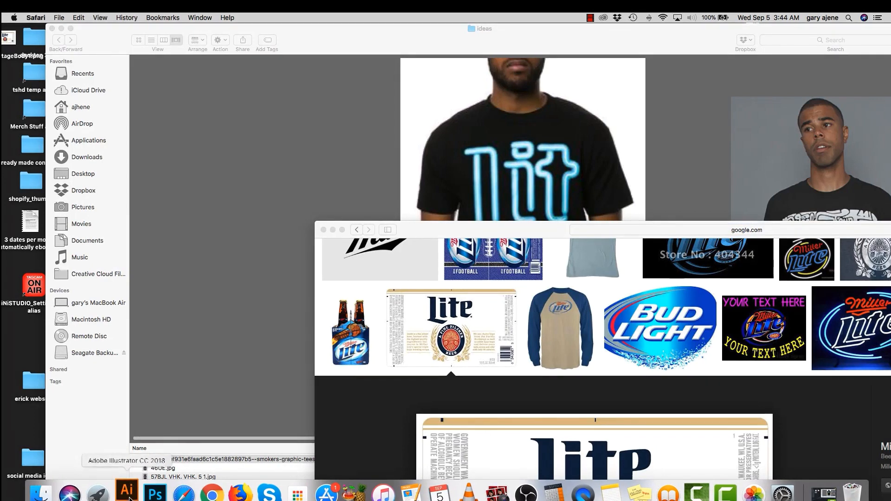
# Create a new Letter-size document and place the Miller Lite label image in it
pyautogui.click(126, 491)
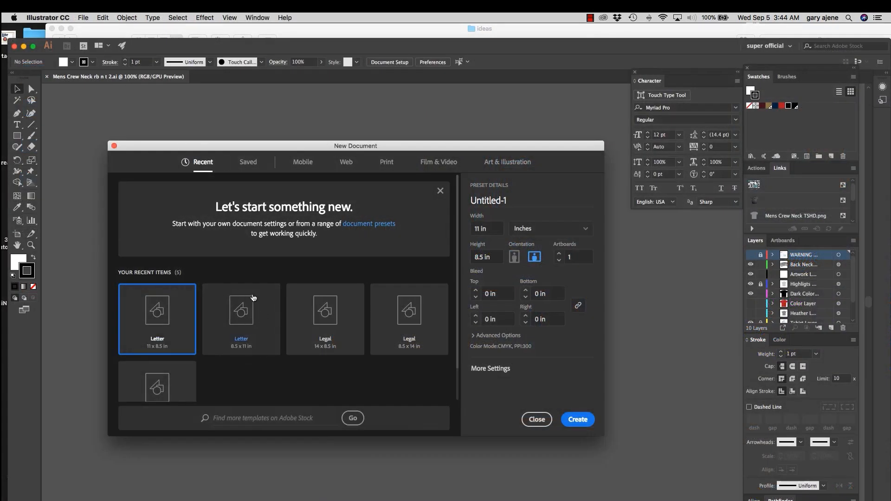
pyautogui.moveTo(576, 276)
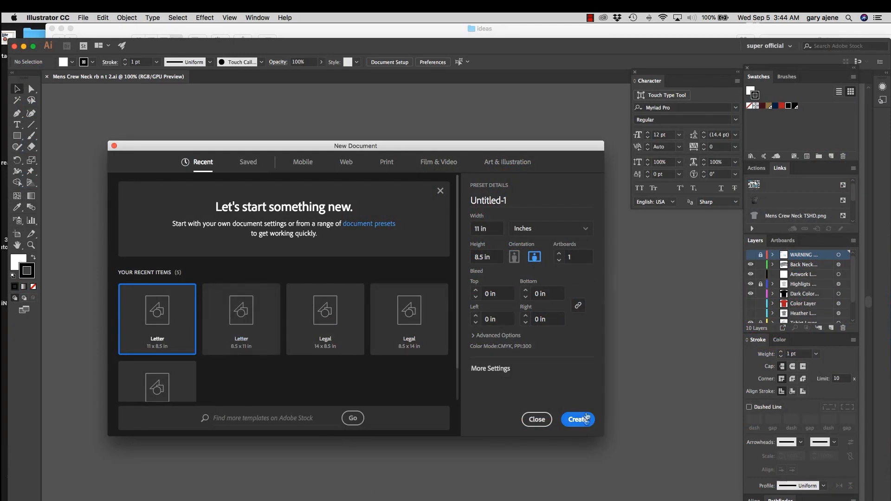
pyautogui.click(577, 420)
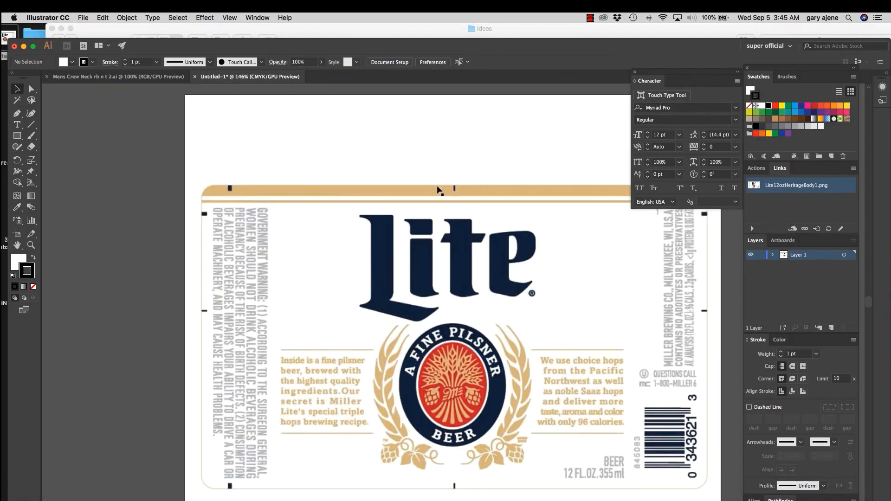
# Image-trace and expand the label into black Lite, emblem and barcode shapes, then deselect
pyautogui.click(171, 24)
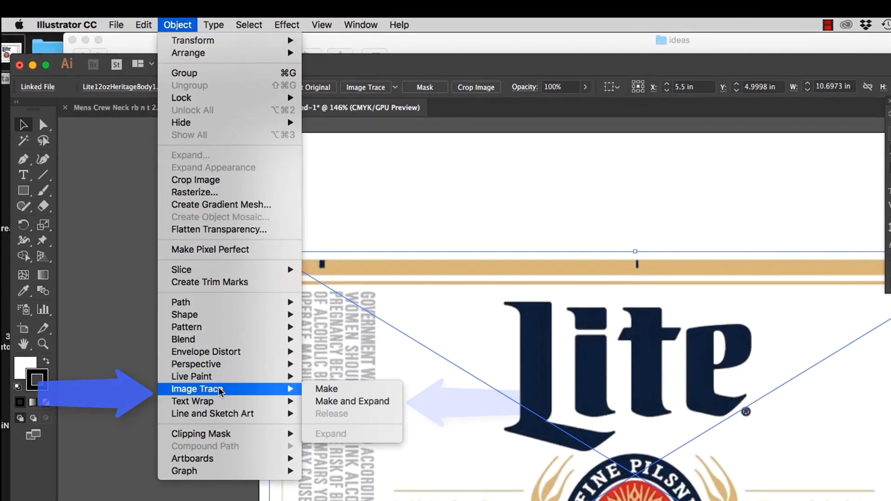
pyautogui.click(351, 400)
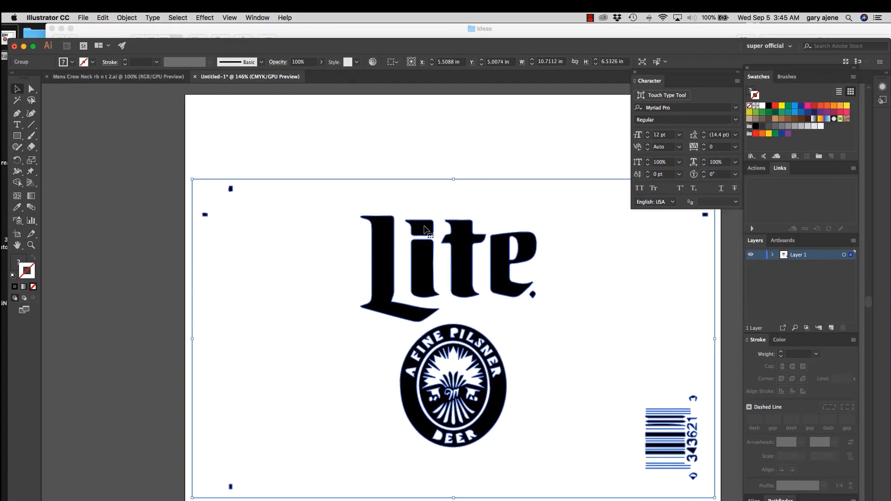
pyautogui.moveTo(427, 211)
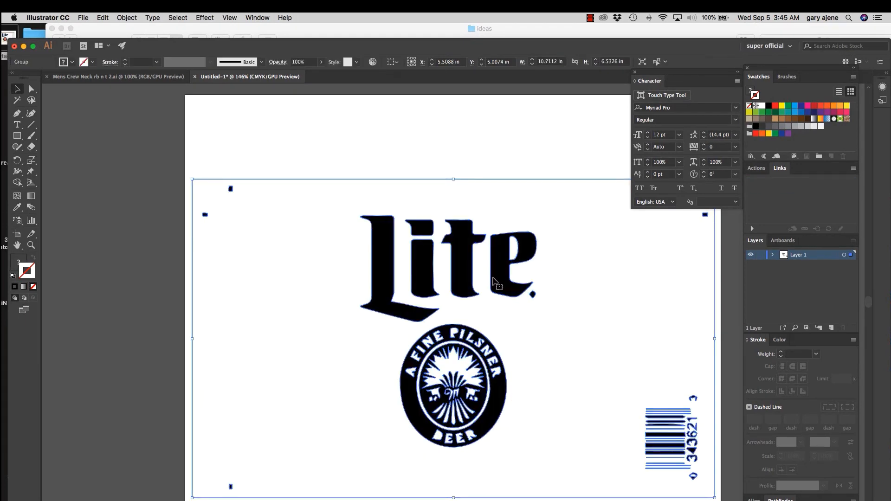
pyautogui.moveTo(483, 222)
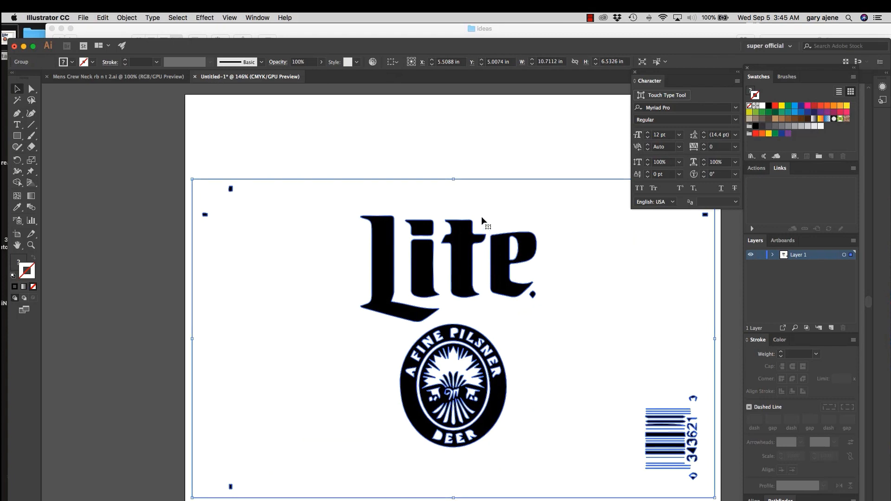
pyautogui.moveTo(465, 231)
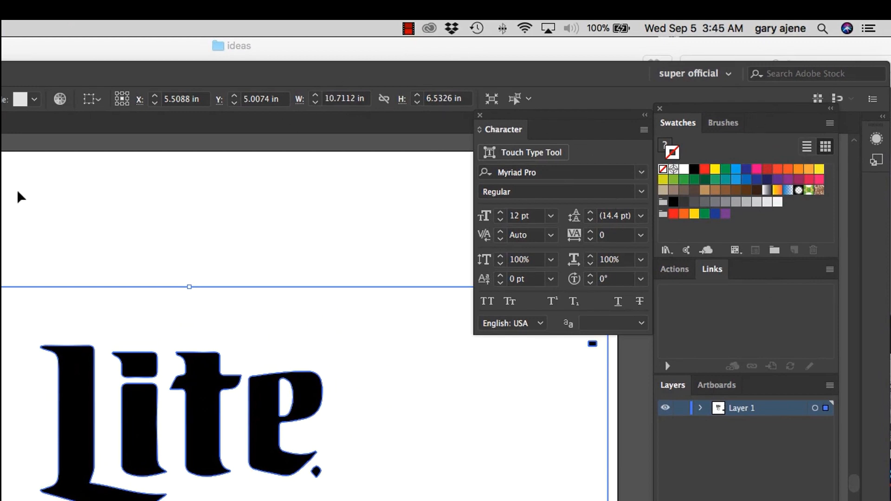
pyautogui.click(170, 409)
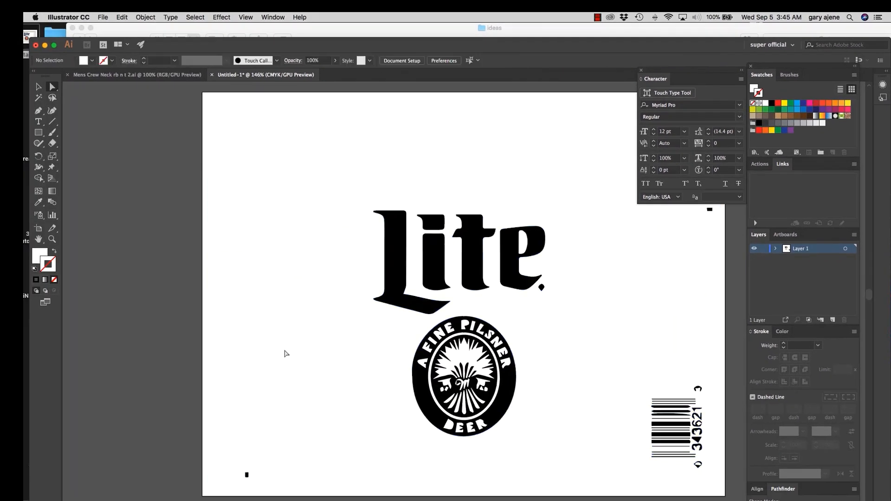
# Remove the 'e' from the traced wordmark so it reads 'Lit'
pyautogui.click(463, 378)
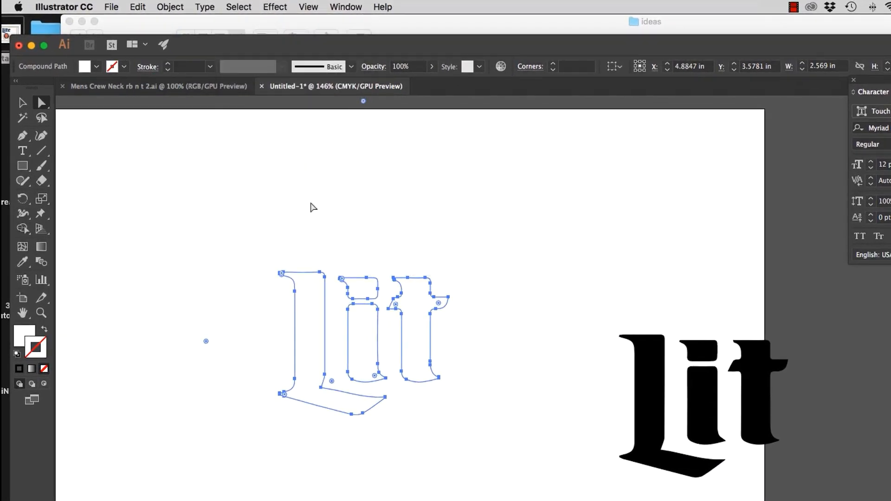
pyautogui.click(140, 147)
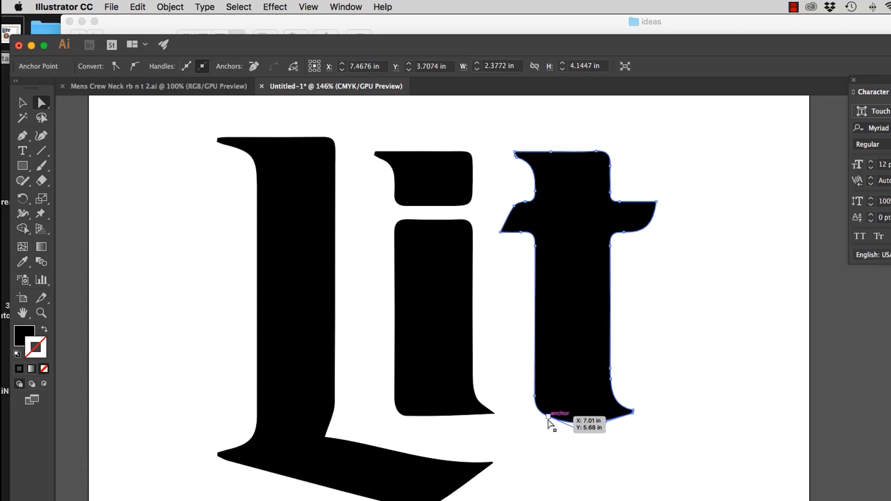
# Drag the letter t's bottom-left anchor into a rounded corner, then deselect
pyautogui.click(548, 414)
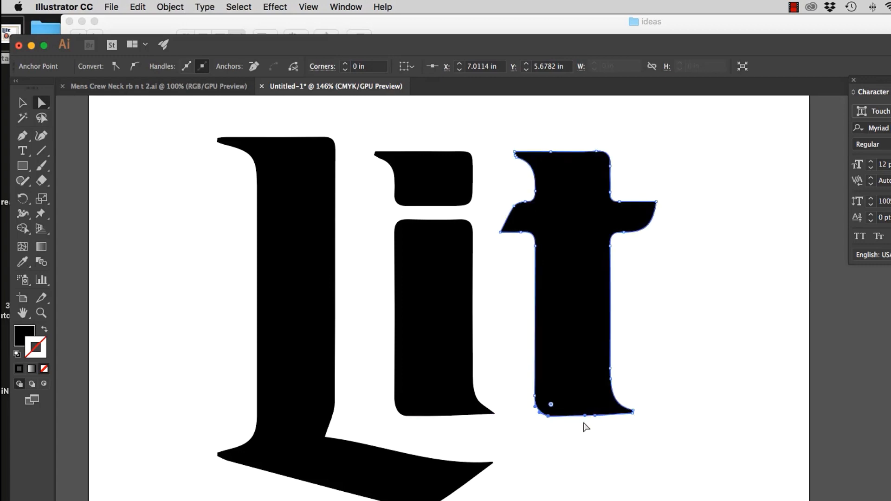
pyautogui.click(661, 357)
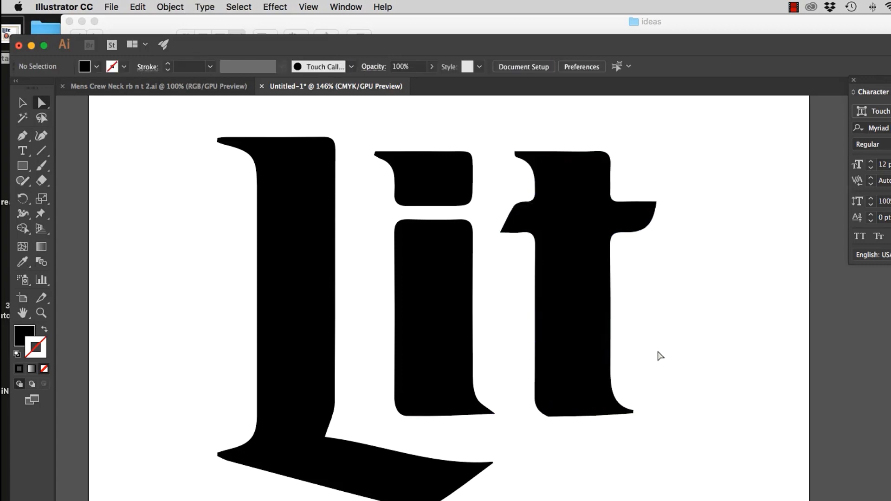
pyautogui.moveTo(493, 424)
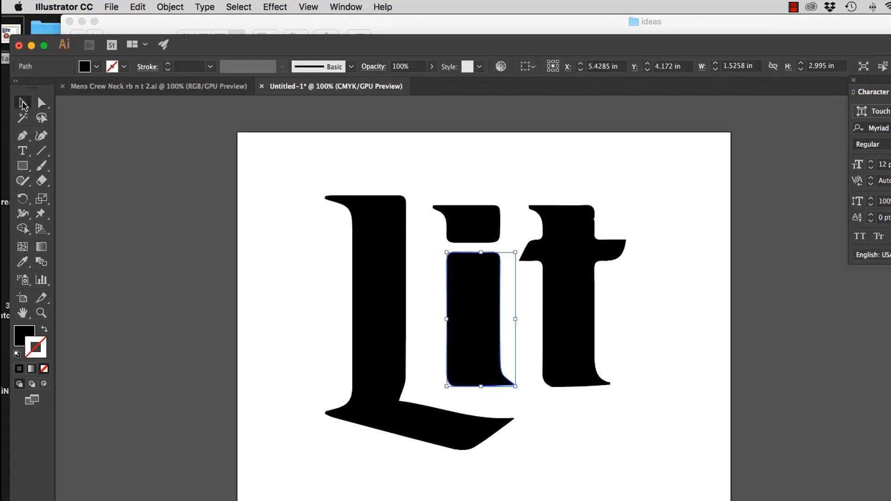
pyautogui.click(689, 201)
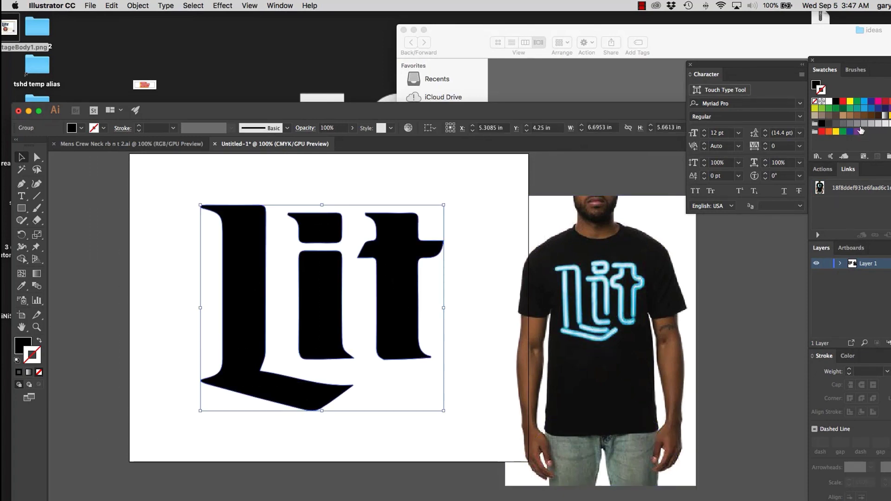
# Turn the Lit lettering into a blue stroke with no fill
pyautogui.click(862, 101)
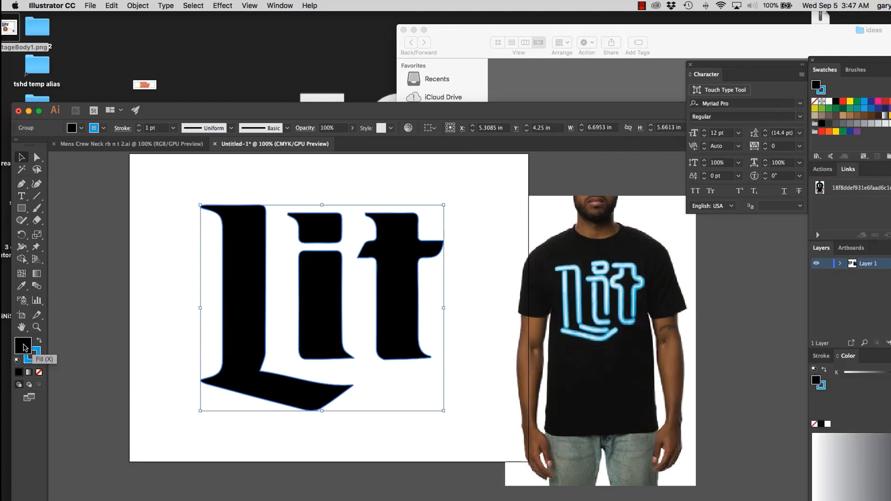
pyautogui.click(39, 373)
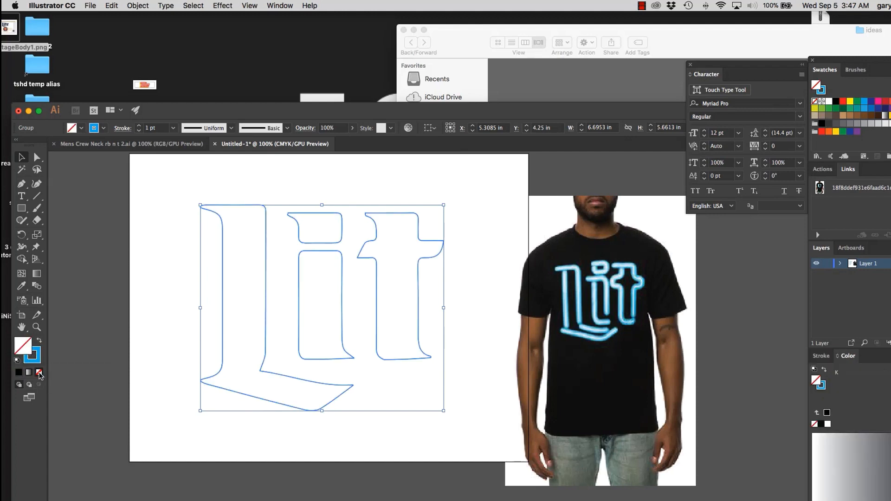
pyautogui.click(452, 431)
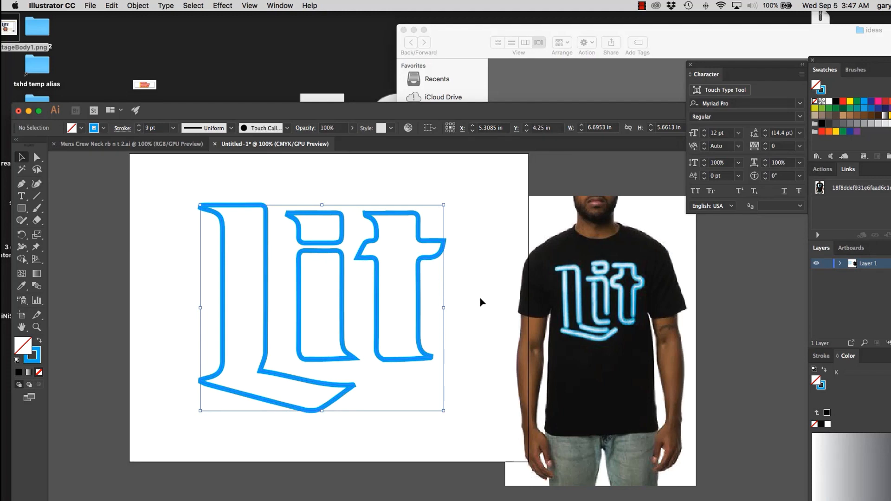
# Lower the lettering's stroke weight to 7 pt, then deselect everything
pyautogui.click(405, 337)
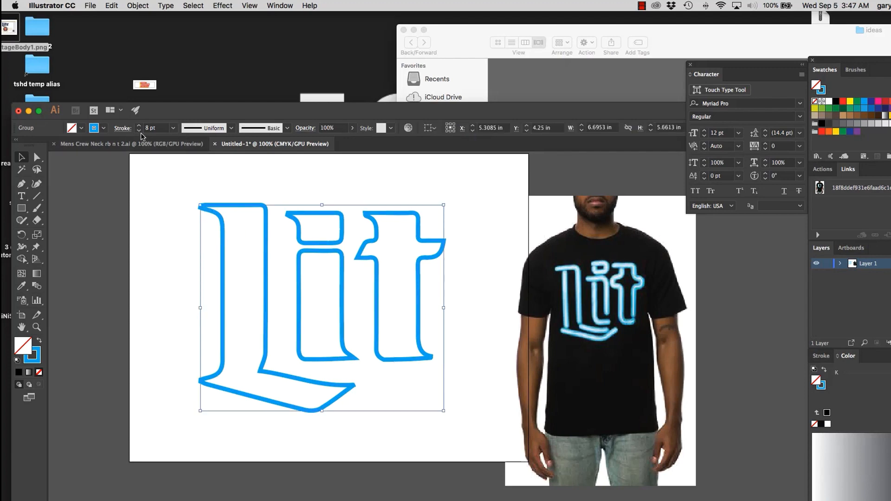
pyautogui.click(220, 281)
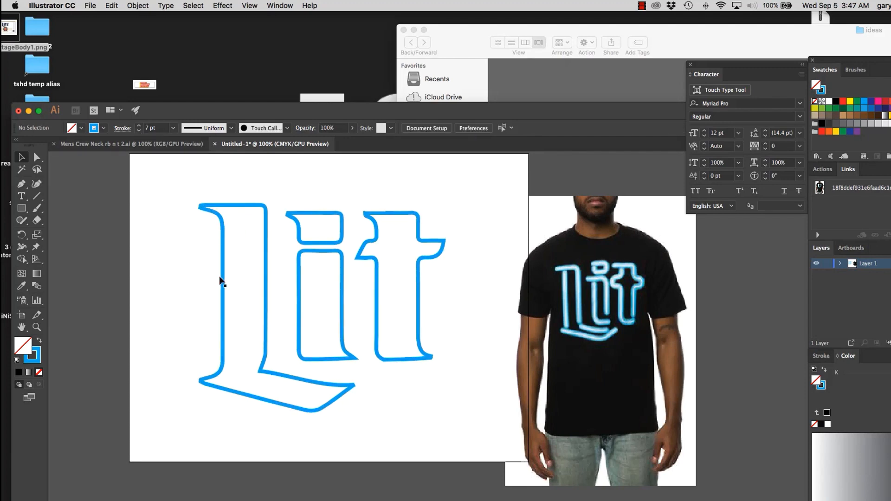
pyautogui.moveTo(463, 301)
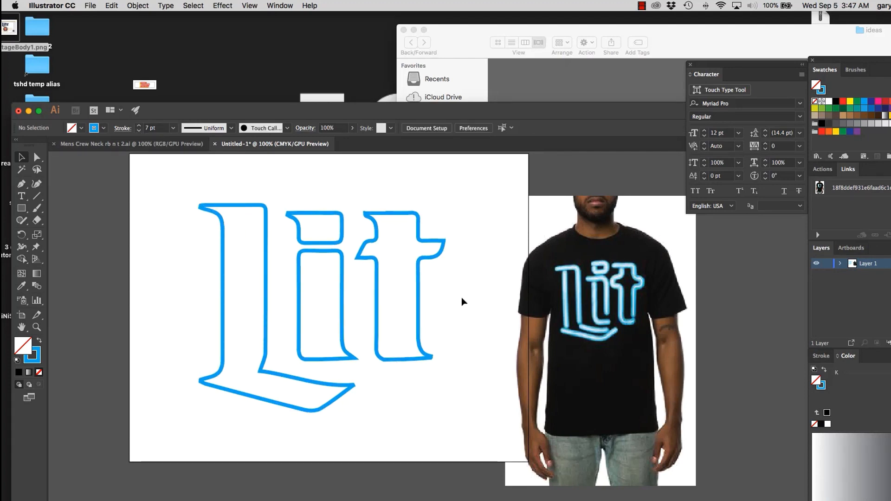
pyautogui.moveTo(484, 265)
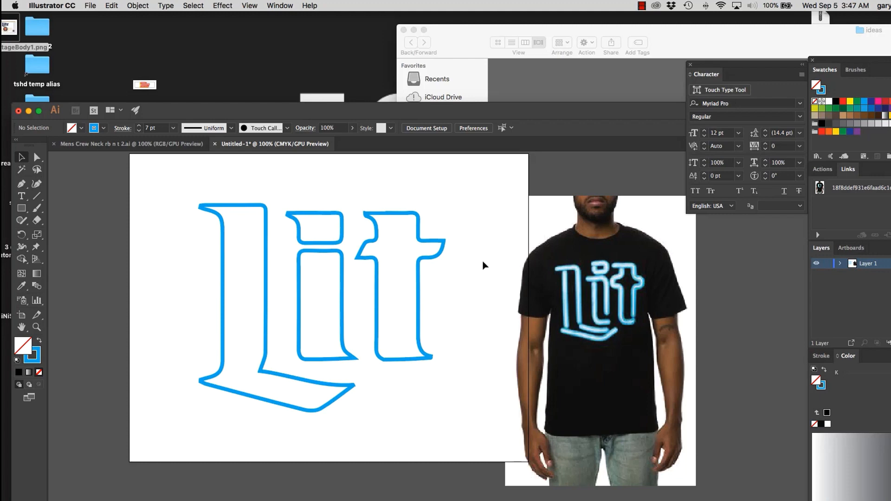
pyautogui.click(582, 304)
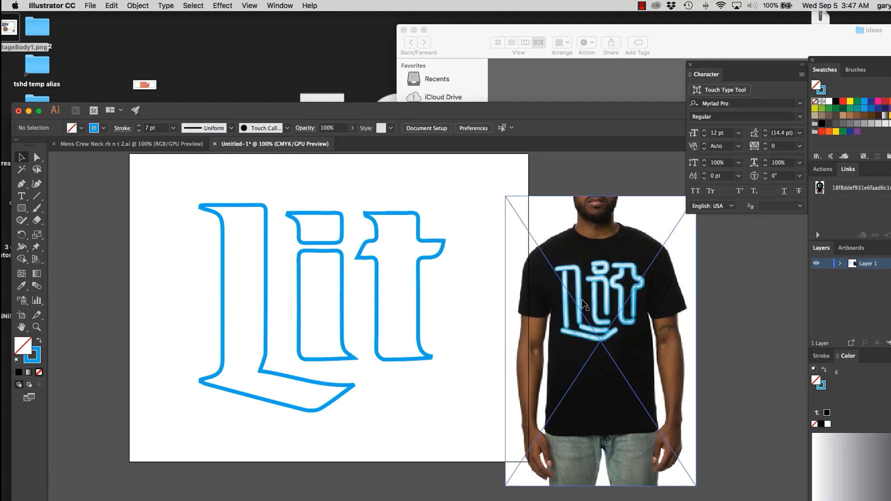
pyautogui.click(196, 174)
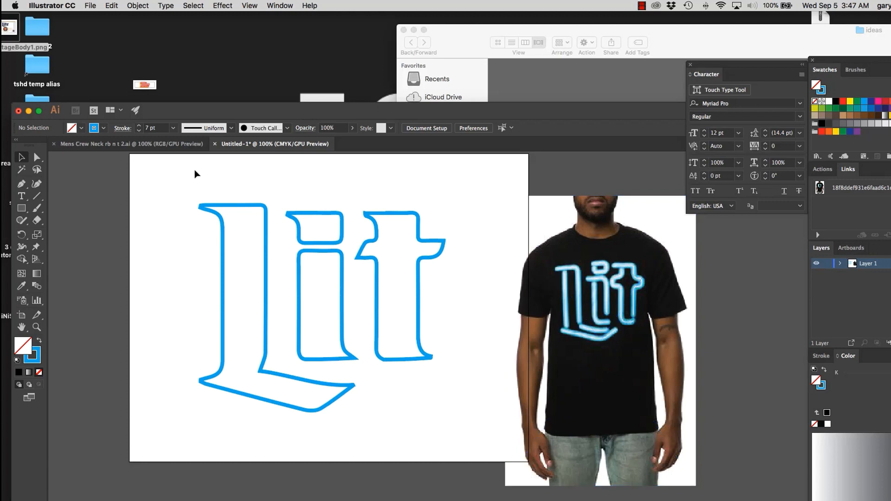
pyautogui.moveTo(22, 209)
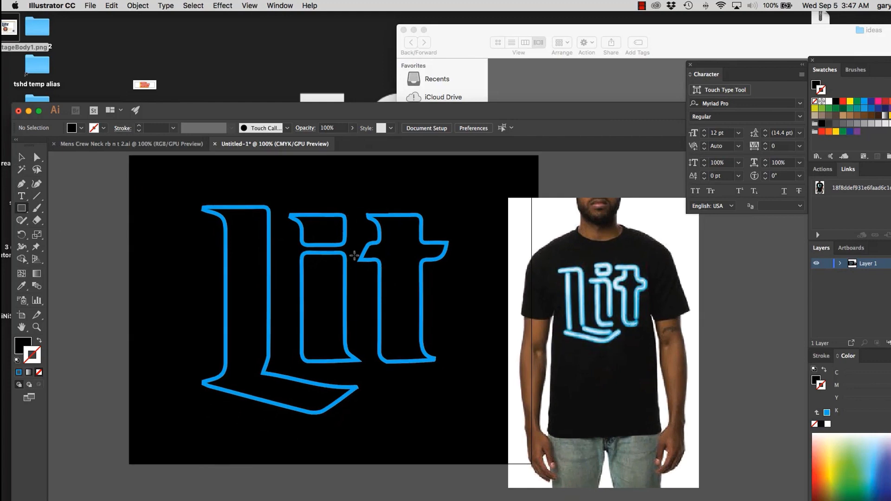
pyautogui.moveTo(522, 275)
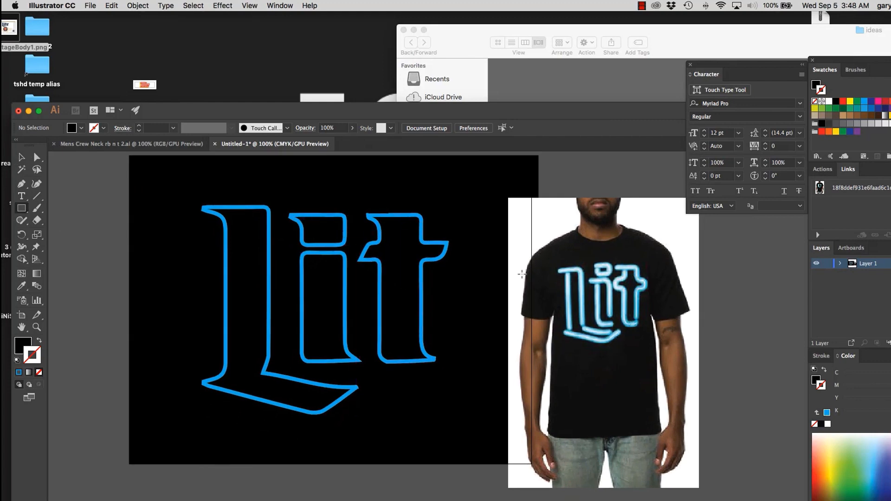
pyautogui.moveTo(618, 283)
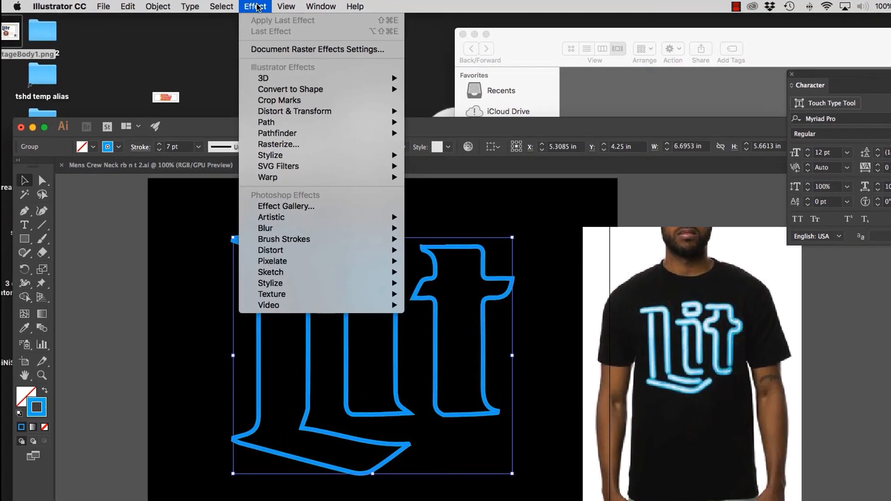
pyautogui.moveTo(306, 183)
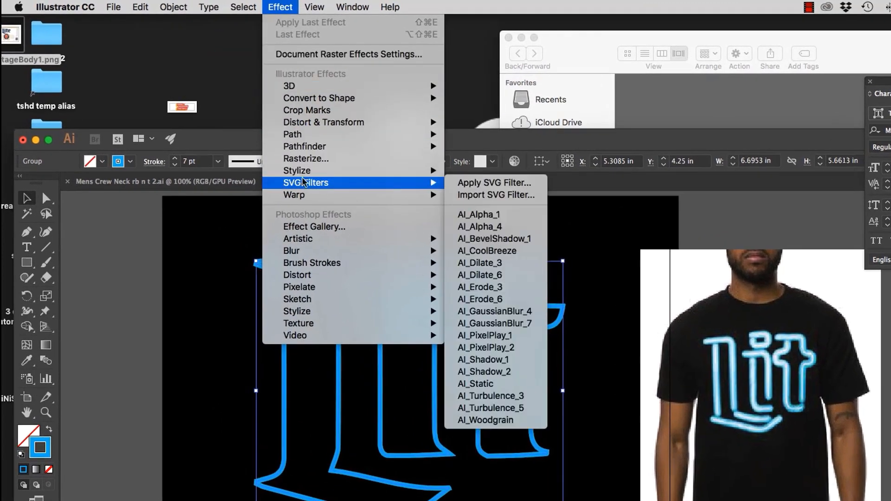
pyautogui.moveTo(296, 170)
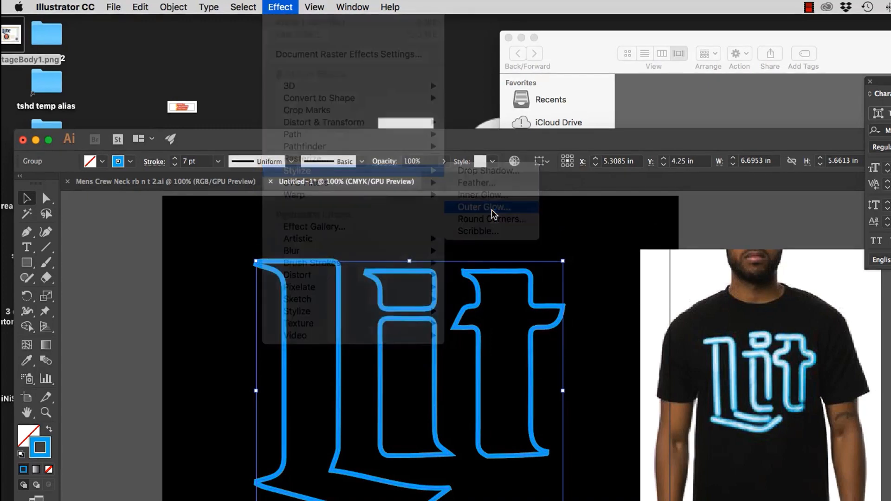
# Open Effect > Stylize > Outer Glow for the blue Lit outline
pyautogui.click(483, 207)
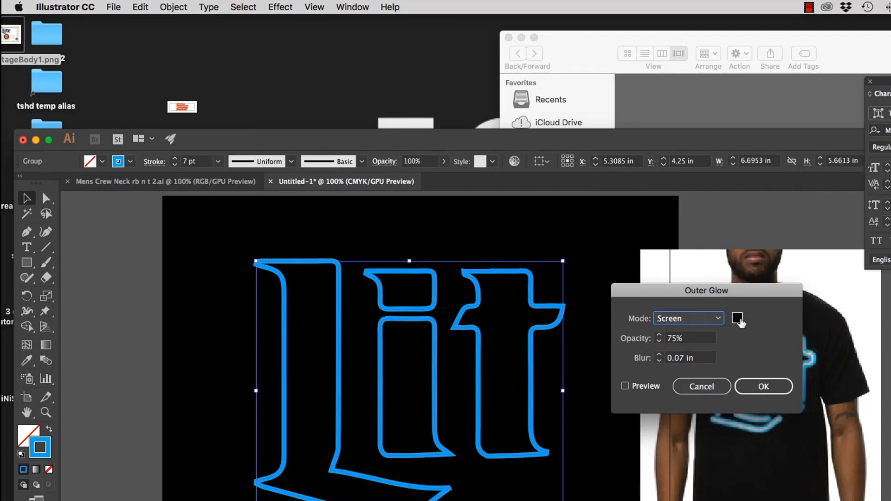
pyautogui.moveTo(731, 325)
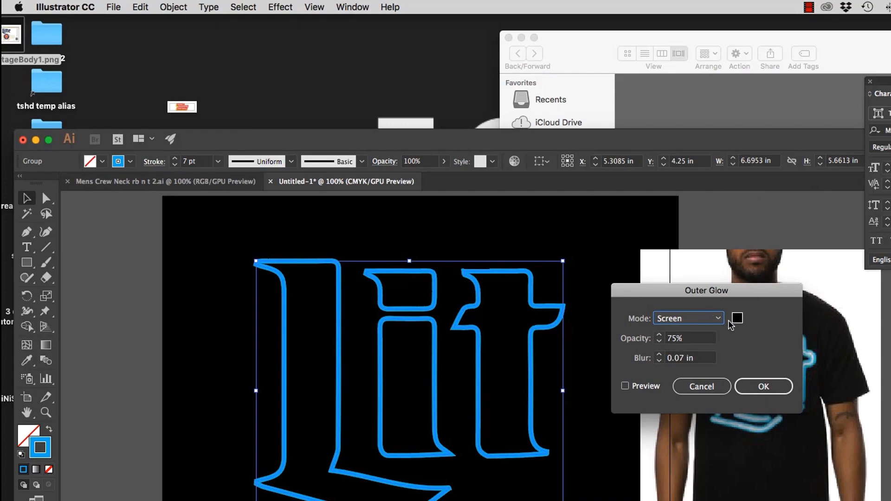
# Pick light blue 89B3C6 as the outer glow colour
pyautogui.click(737, 318)
pyautogui.write('C46681')
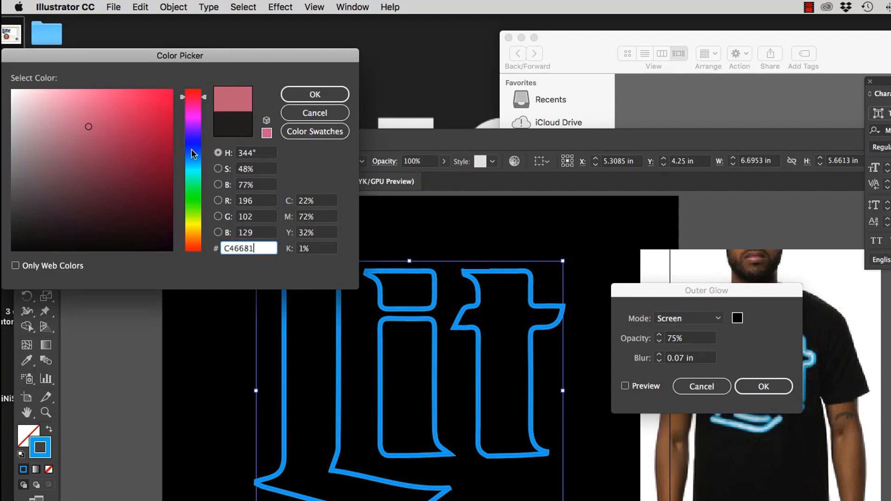
pyautogui.moveTo(193, 96); pyautogui.dragTo(196, 162)
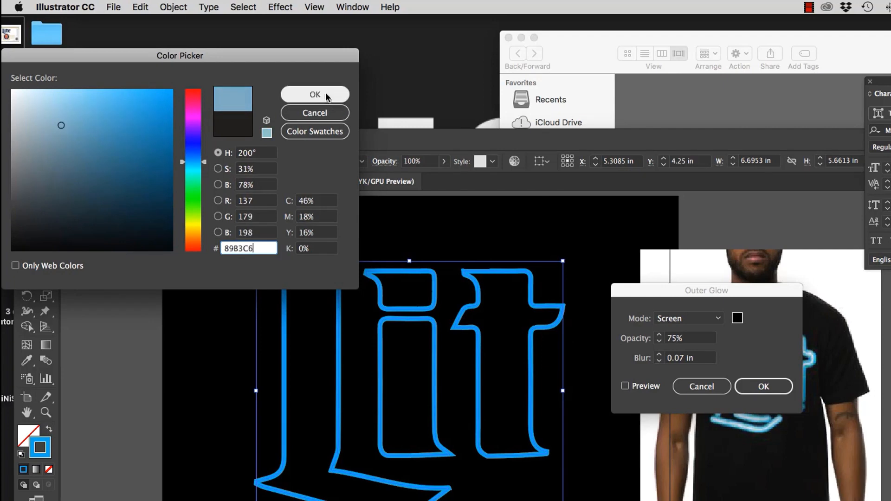
# Confirm the light blue glow colour, turn on Preview, and raise glow opacity to 91%
pyautogui.click(315, 95)
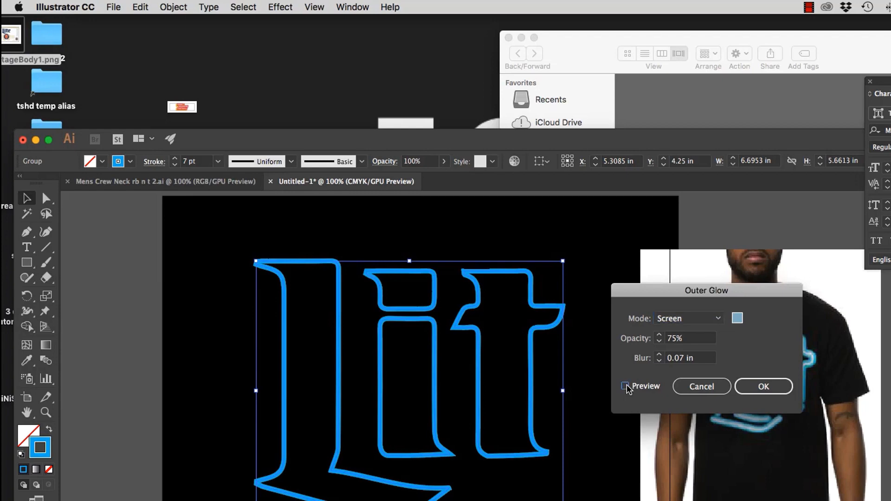
pyautogui.click(625, 386)
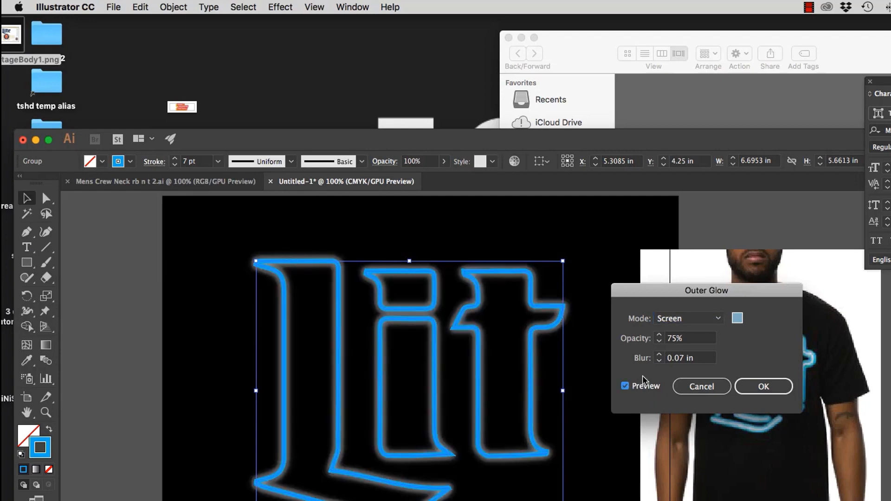
pyautogui.moveTo(359, 321)
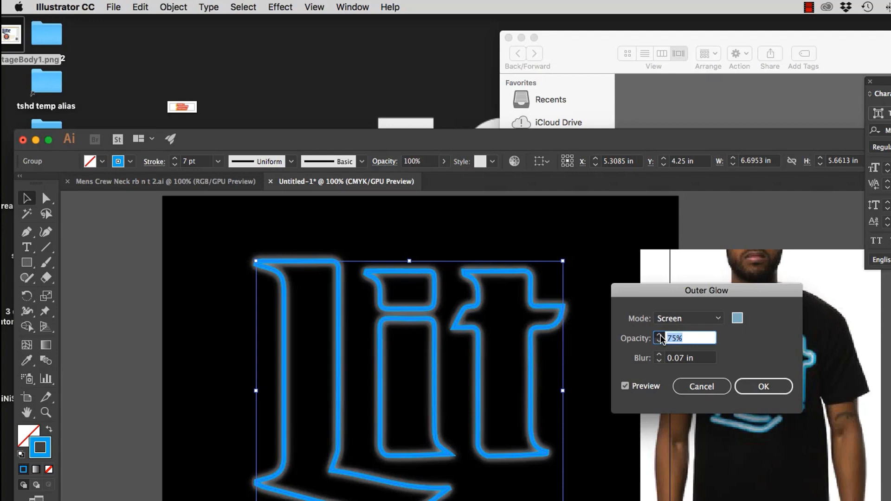
pyautogui.click(658, 335)
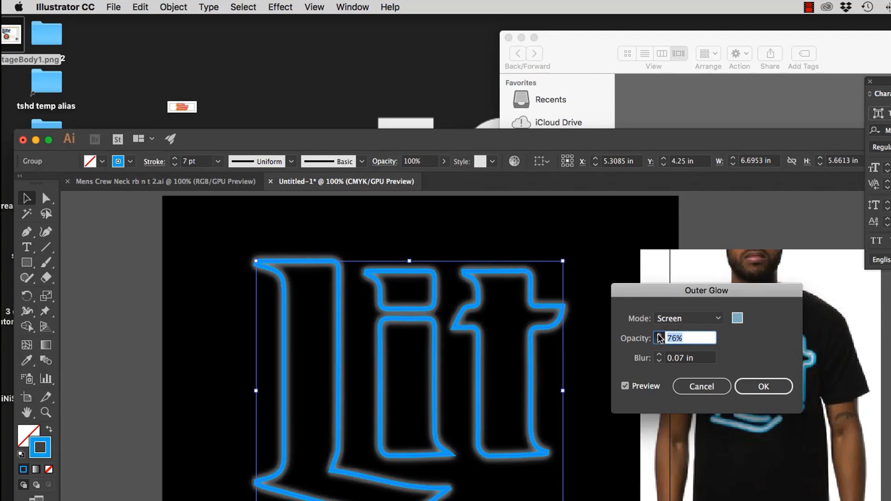
pyautogui.click(659, 335)
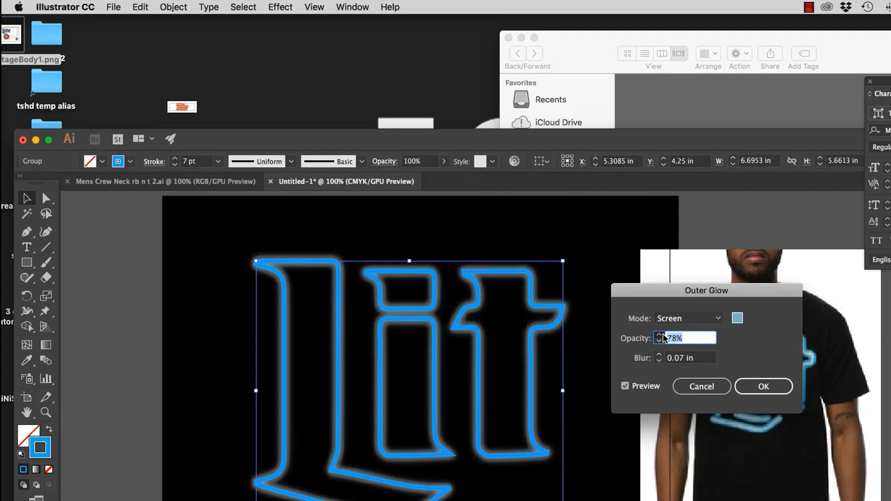
pyautogui.click(659, 335)
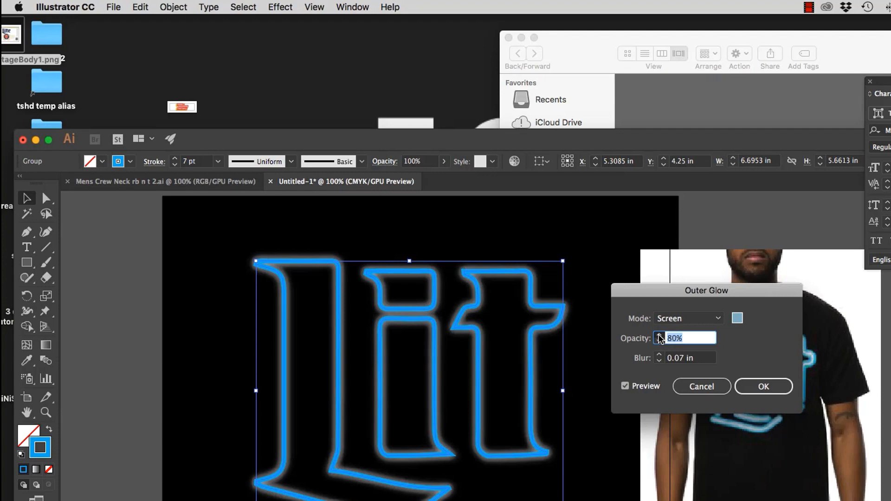
pyautogui.click(658, 335)
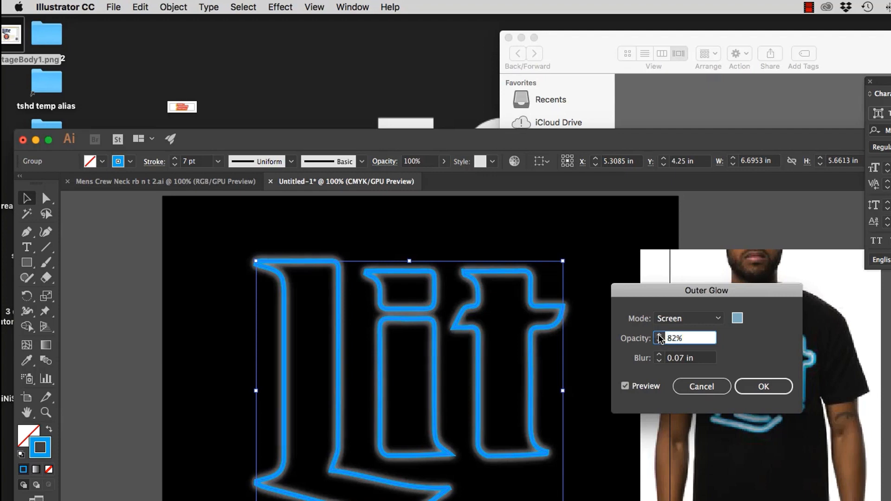
pyautogui.click(659, 335)
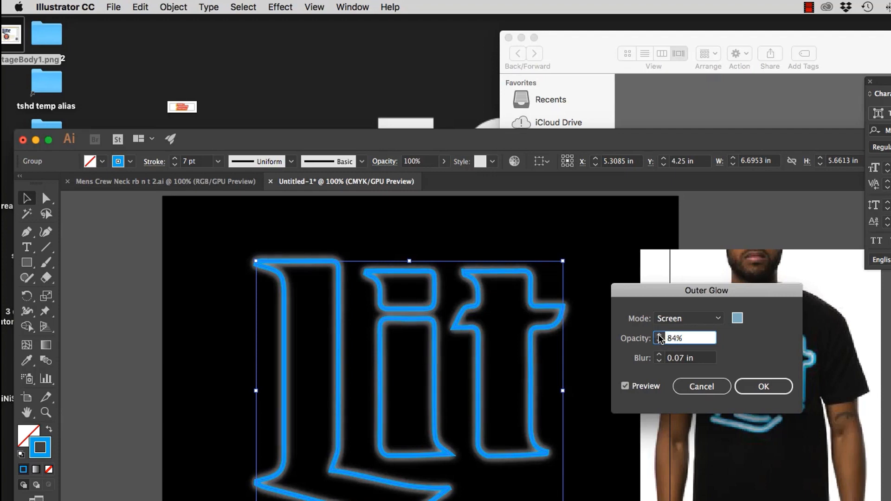
pyautogui.click(658, 334)
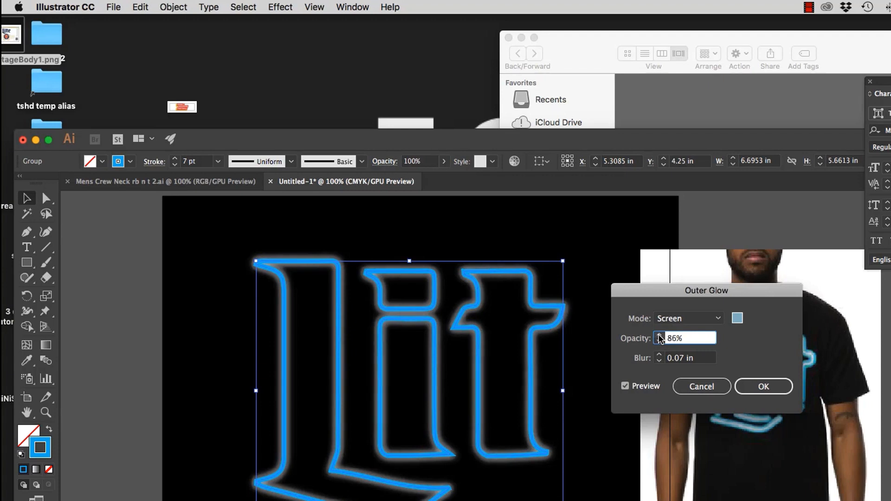
pyautogui.click(659, 334)
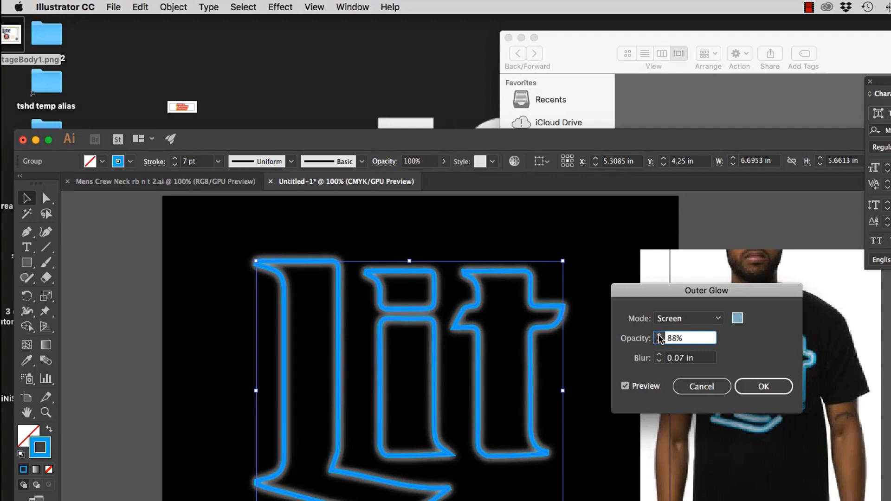
pyautogui.click(659, 335)
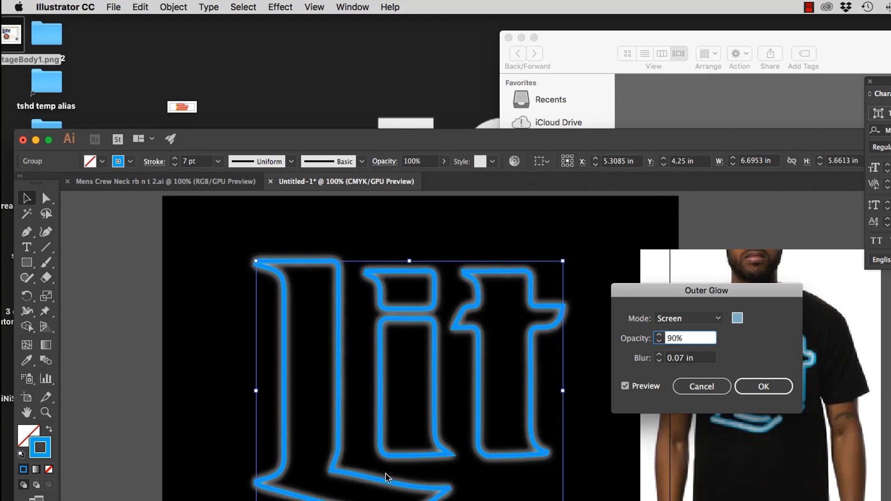
pyautogui.click(659, 334)
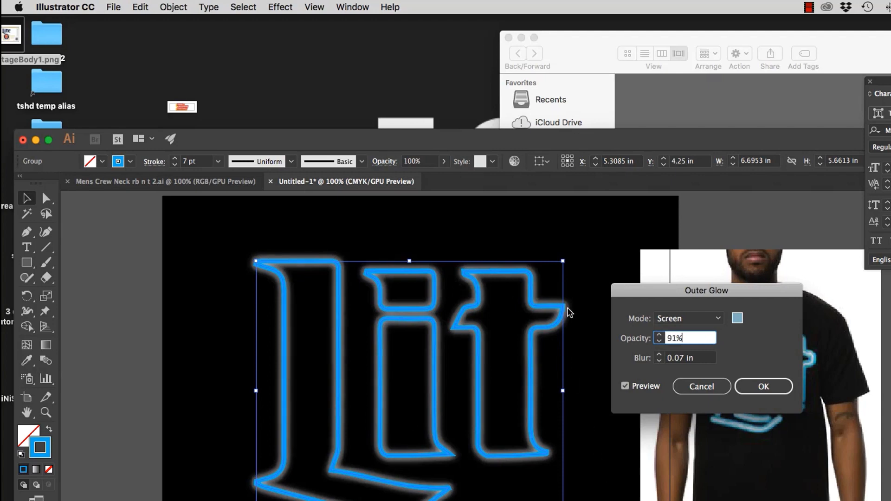
pyautogui.moveTo(656, 364)
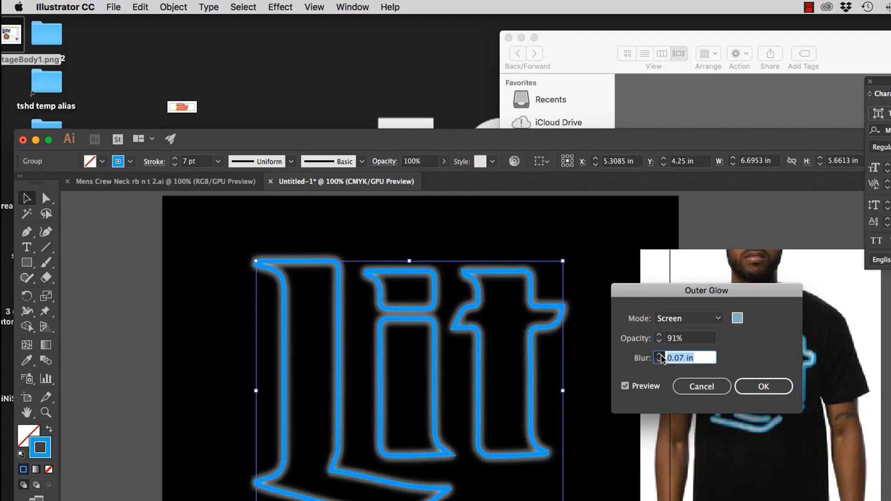
# Raise the outer glow blur to 0.2 in
pyautogui.click(658, 354)
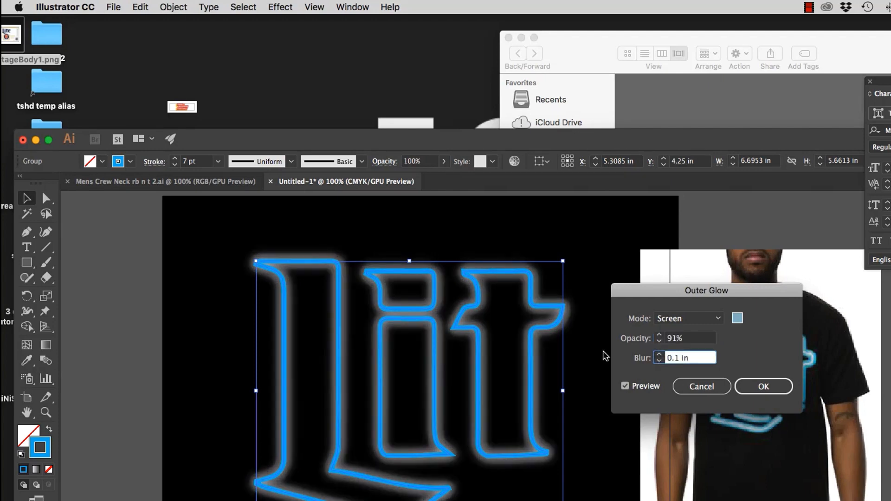
pyautogui.tripleClick(676, 357)
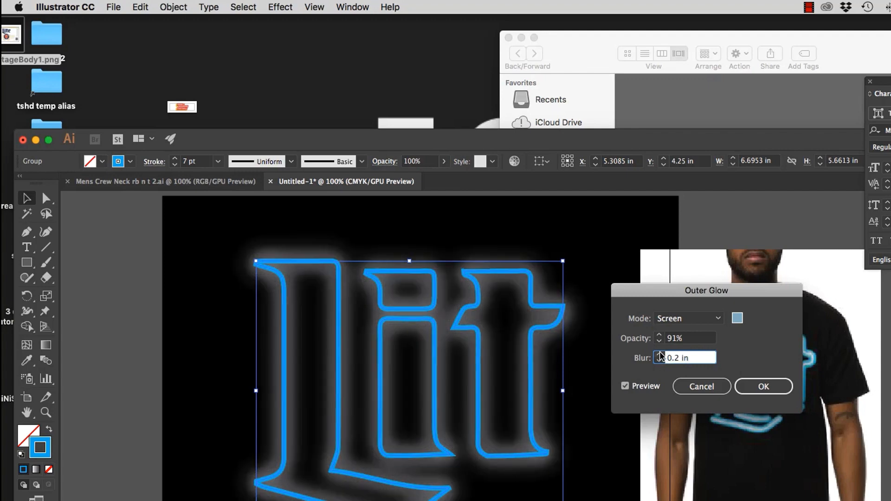
pyautogui.click(659, 355)
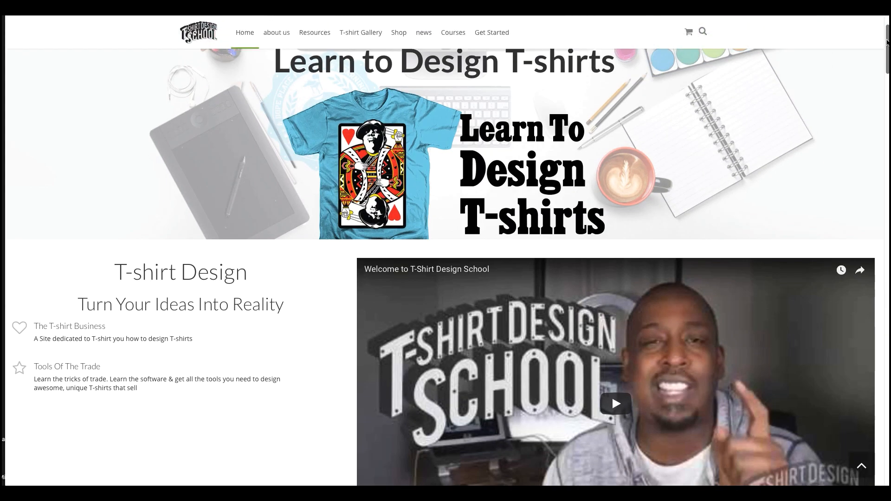
# Scroll down the T-Shirt Design School home page to the free Starter Kit signup form
pyautogui.scroll(-3)
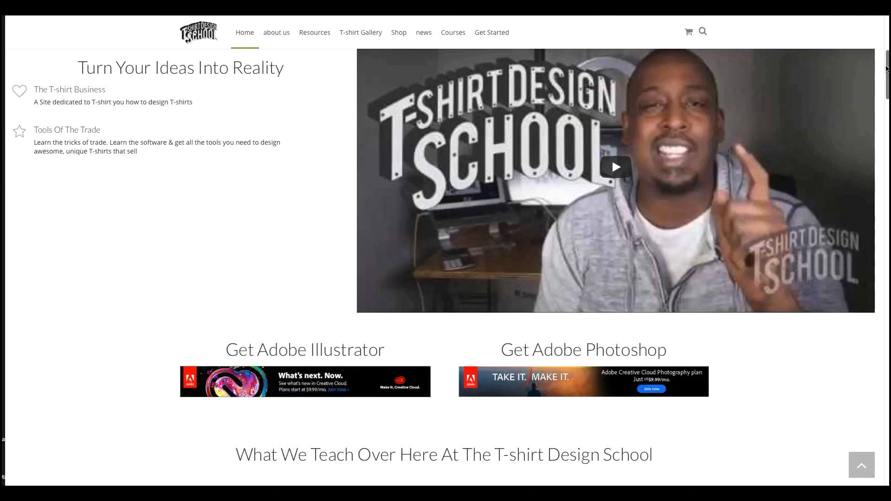
pyautogui.scroll(-3)
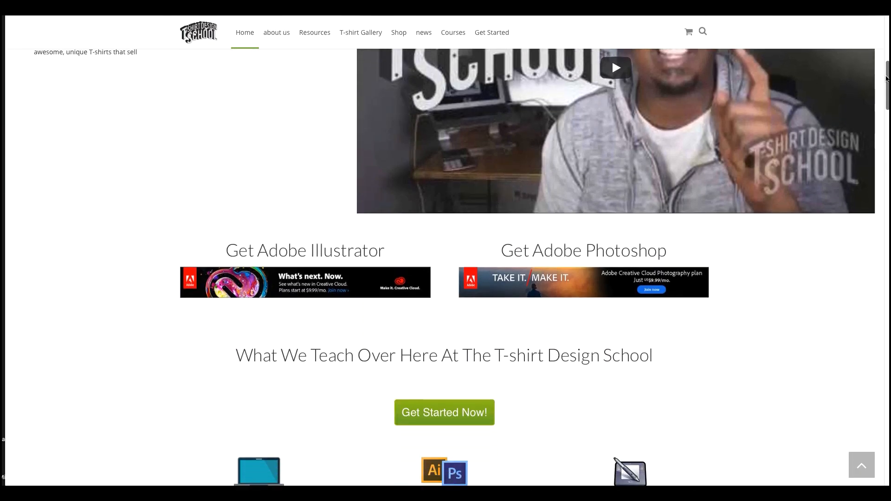
pyautogui.scroll(-3)
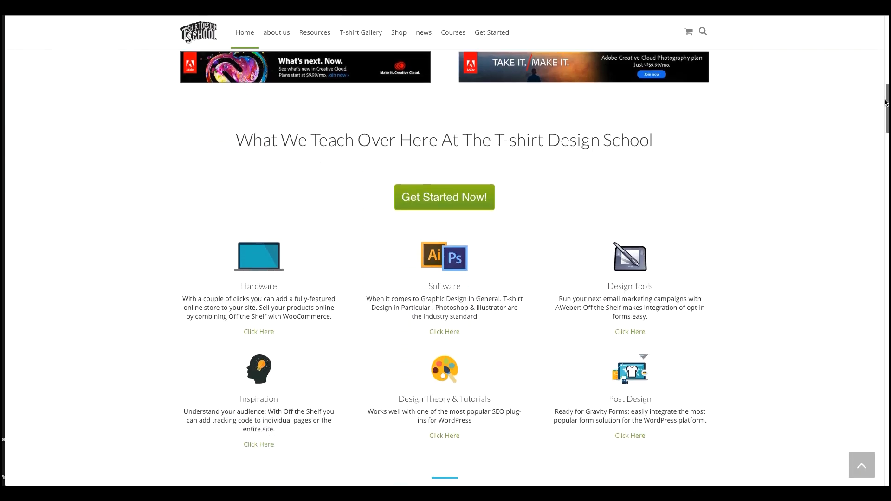
pyautogui.scroll(-3)
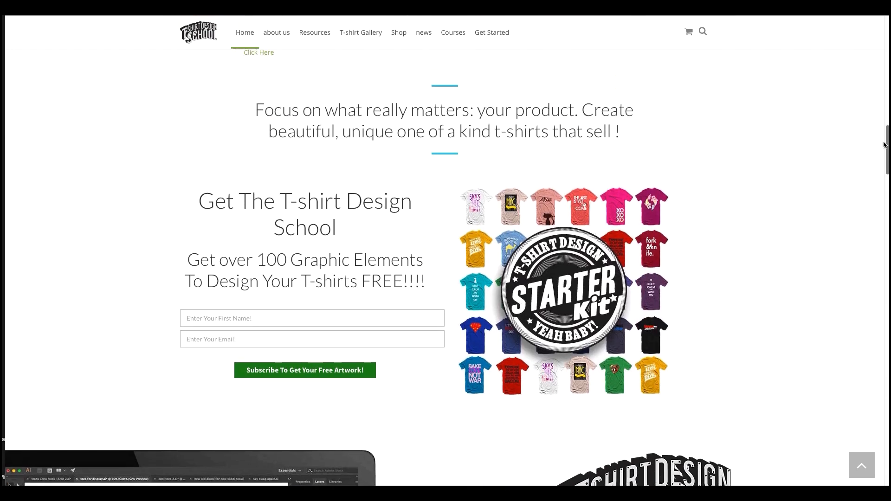
pyautogui.scroll(-3)
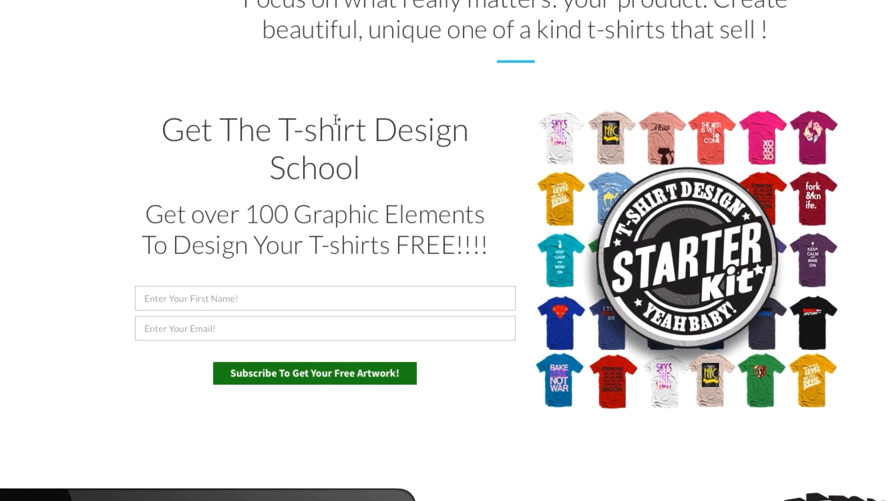
pyautogui.moveTo(370, 291)
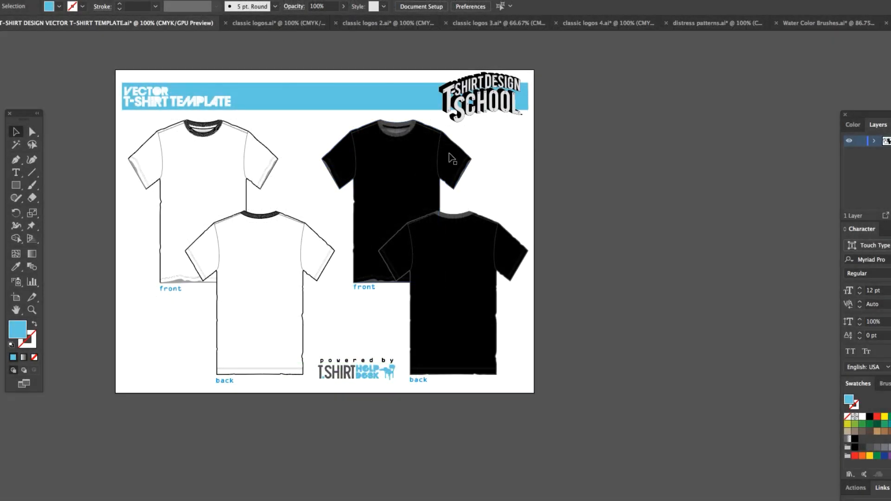
pyautogui.moveTo(302, 139)
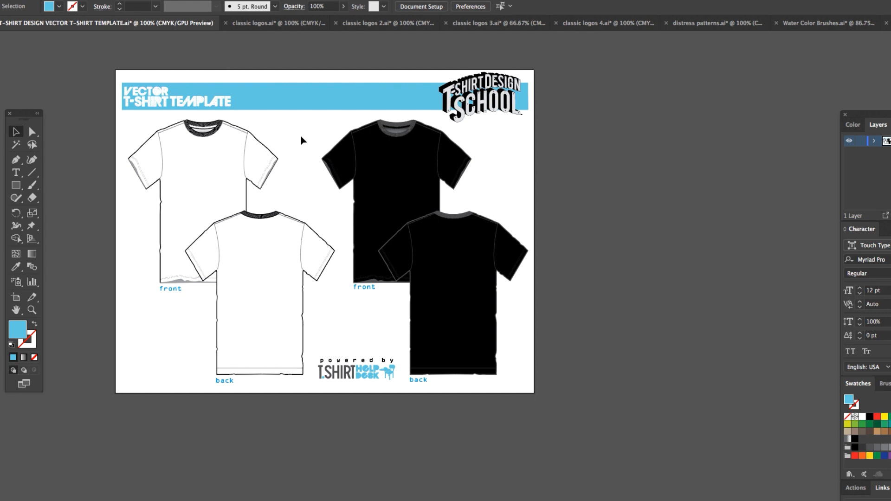
# Flip through the classic logos, classic logos 2, classic logos 4 and distress patterns documents
pyautogui.click(199, 160)
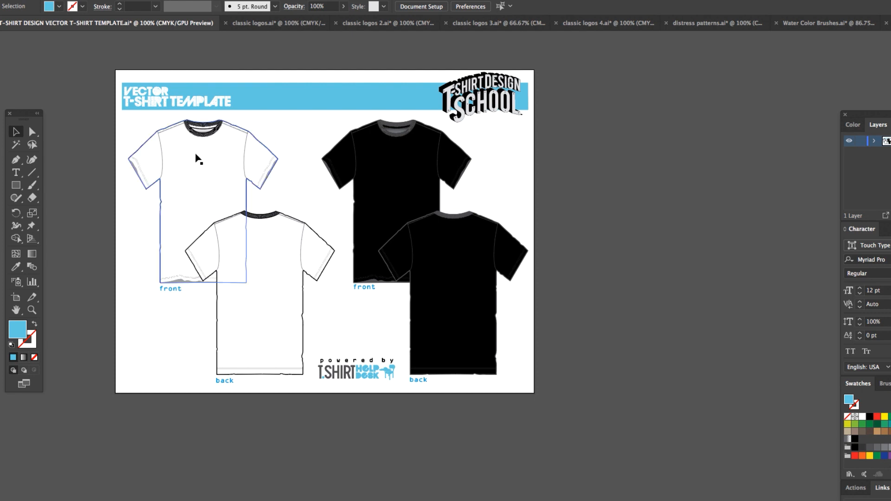
pyautogui.click(403, 164)
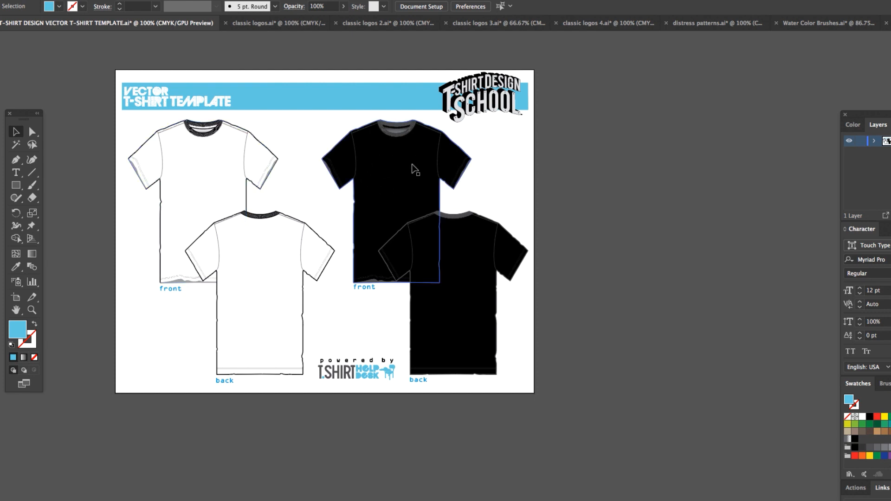
pyautogui.click(295, 193)
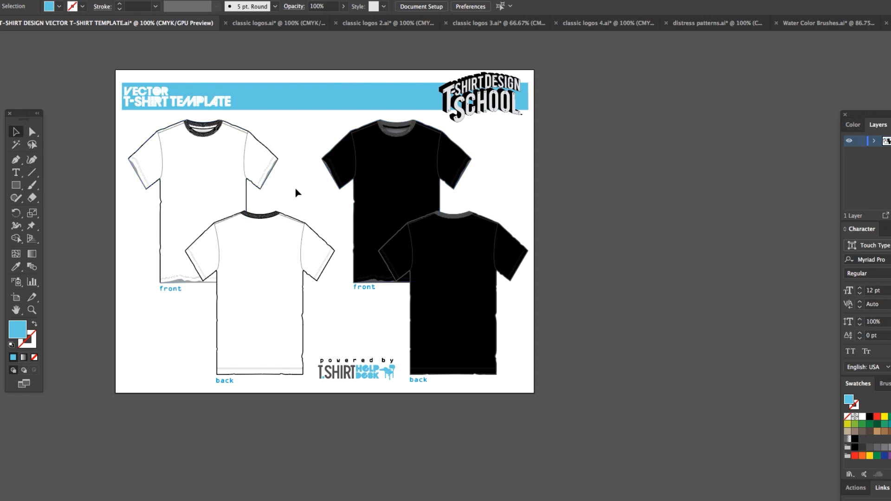
pyautogui.moveTo(310, 182)
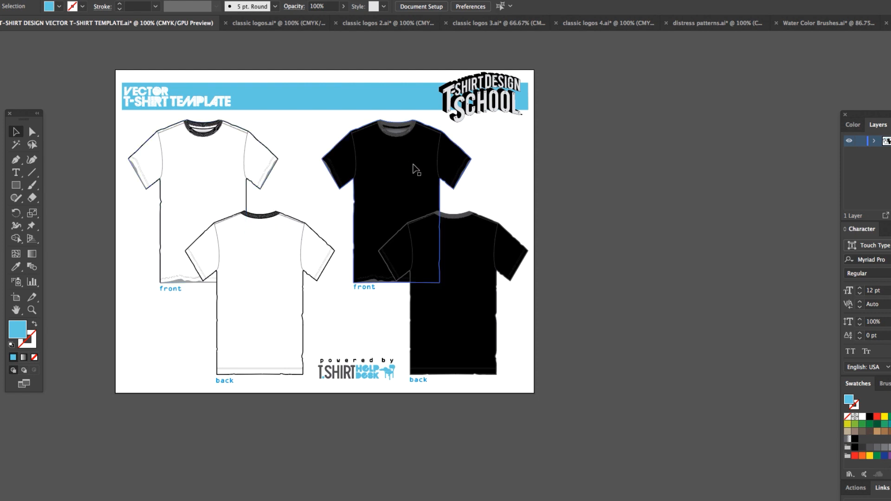
pyautogui.click(193, 23)
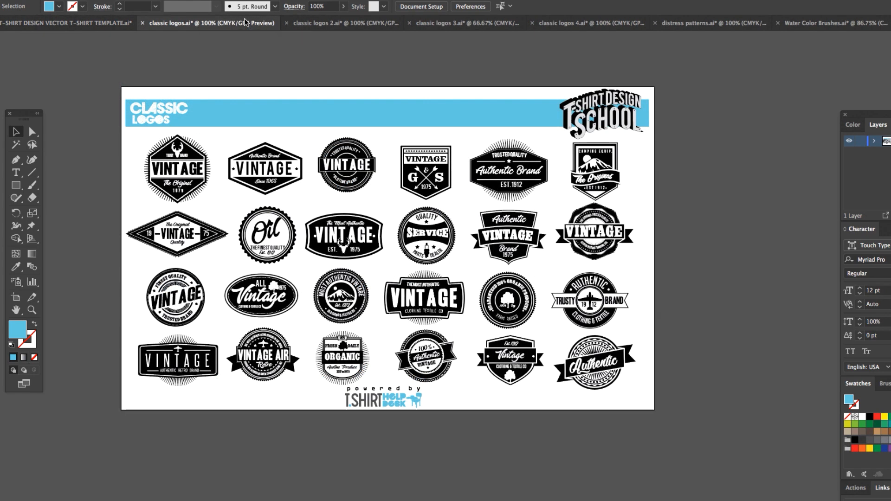
pyautogui.click(335, 22)
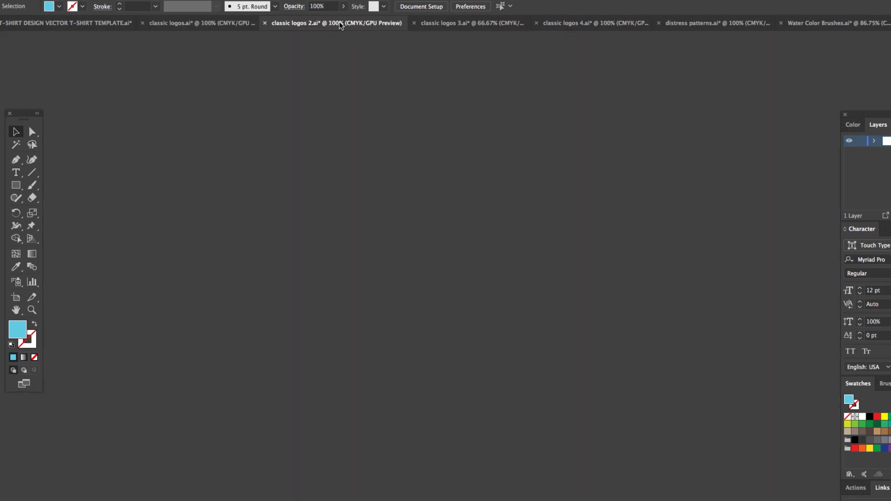
pyautogui.click(336, 22)
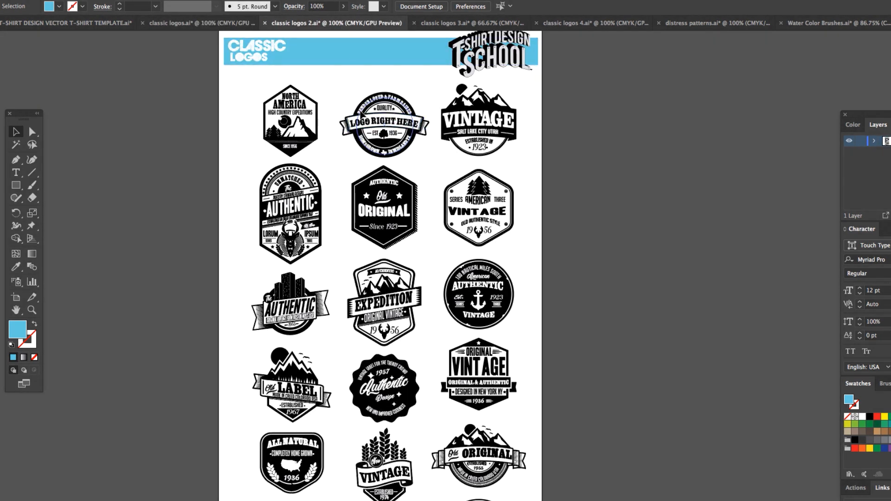
pyautogui.moveTo(433, 30)
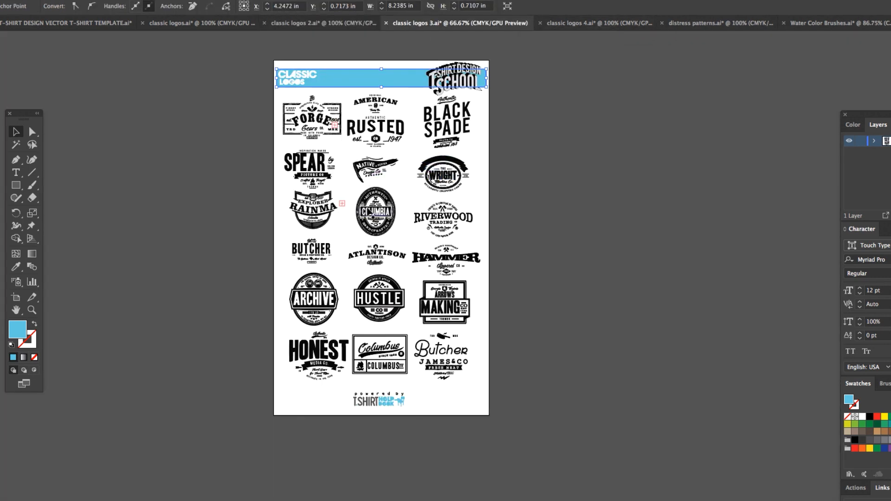
pyautogui.click(579, 23)
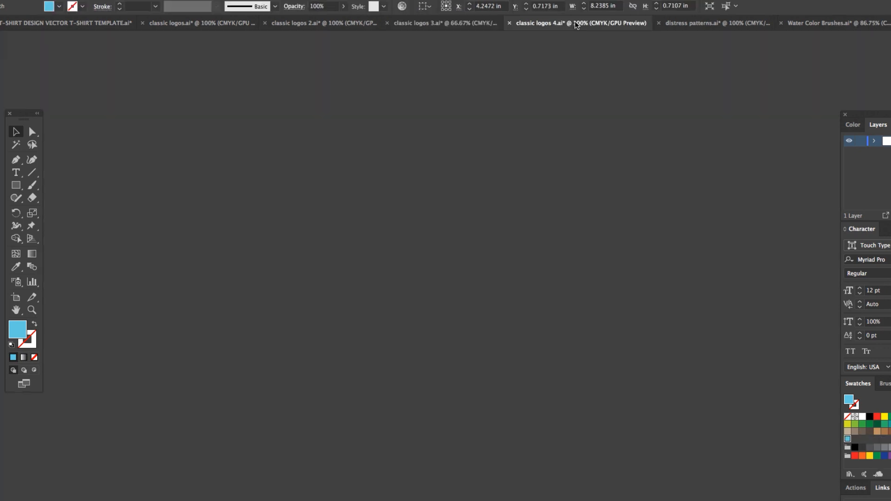
pyautogui.click(579, 23)
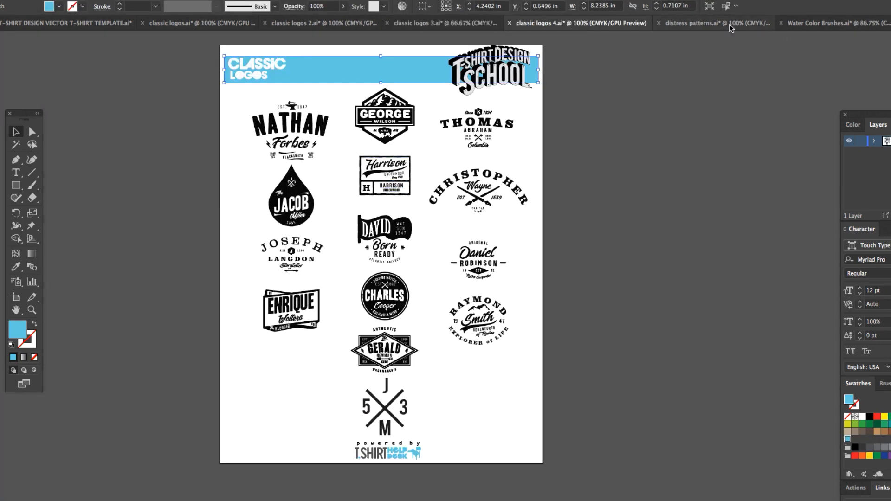
pyautogui.click(716, 23)
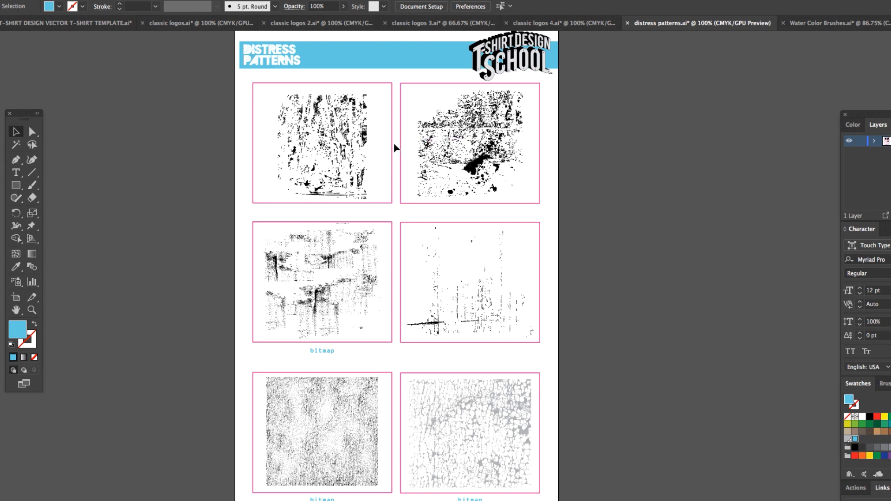
pyautogui.moveTo(366, 129)
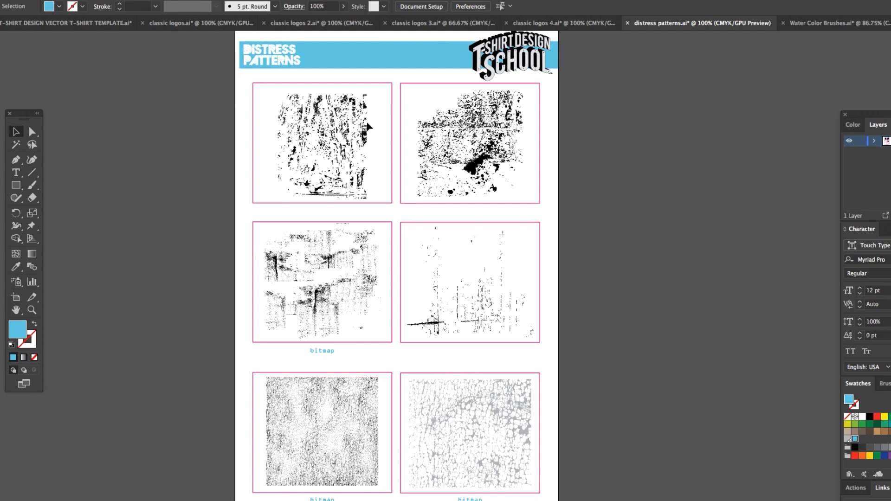
pyautogui.moveTo(699, 24)
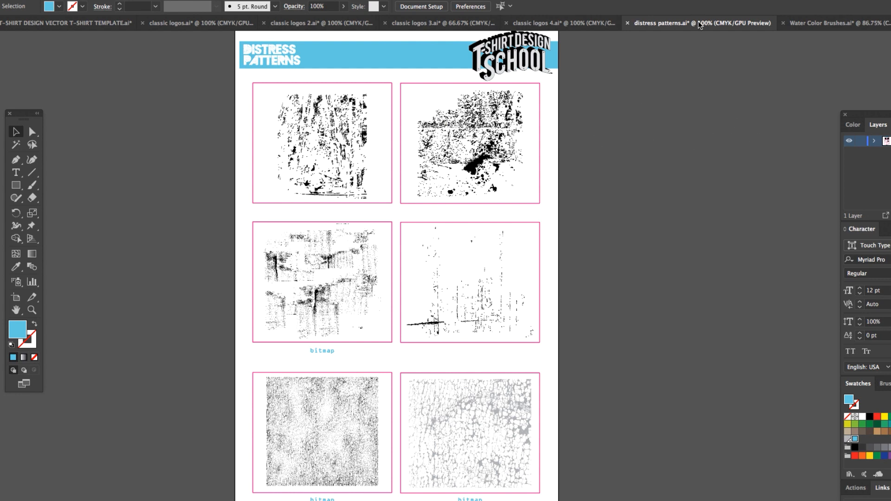
# Scroll the Water Color Brushes sample sheet down to its opacity swatches
pyautogui.click(817, 23)
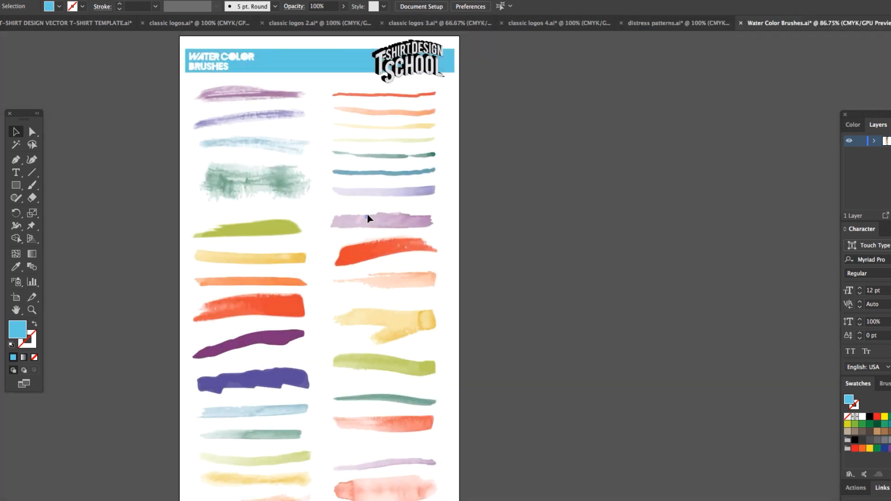
pyautogui.scroll(-3)
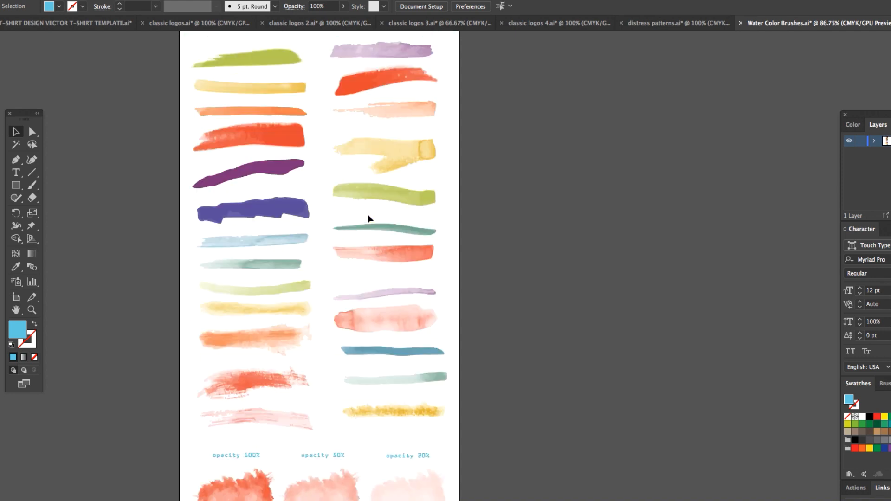
pyautogui.scroll(3)
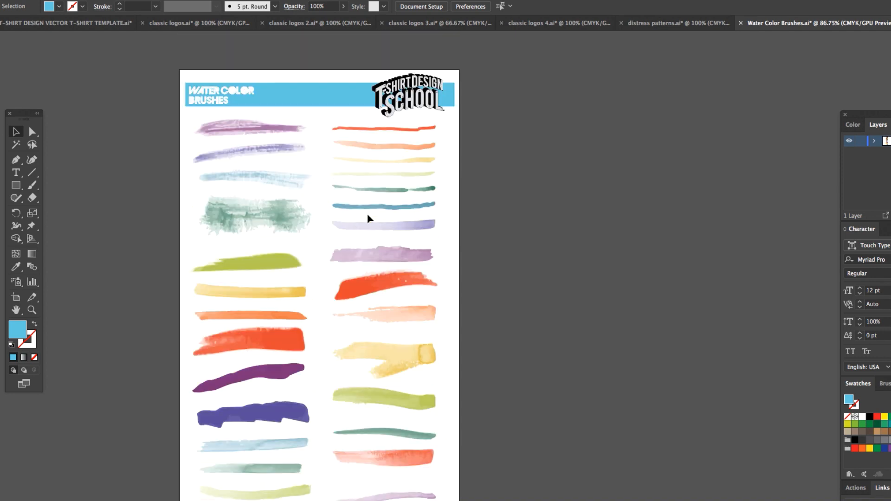
pyautogui.scroll(-3)
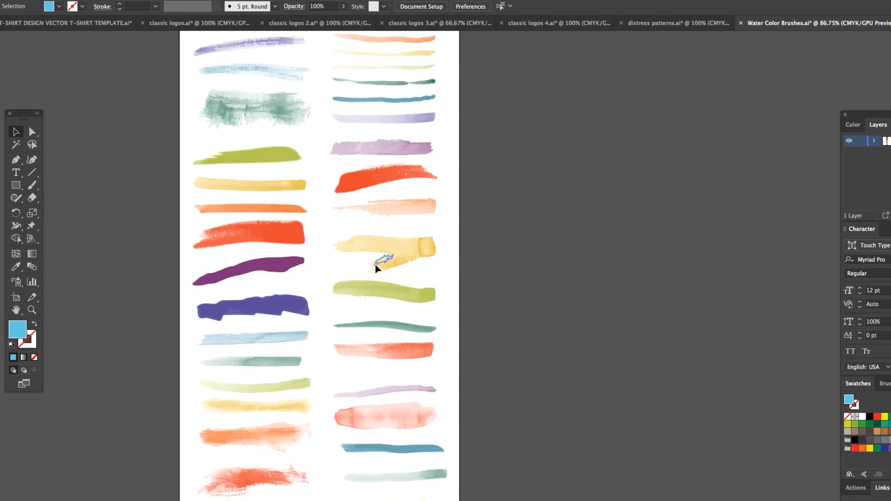
pyautogui.scroll(-3)
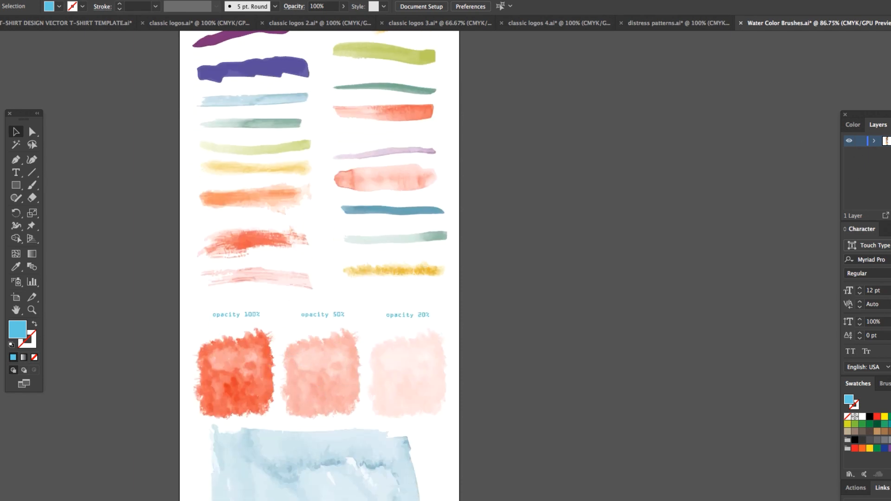
# Switch to the animals & text document and scroll up through the silhouette artwork
pyautogui.click(869, 23)
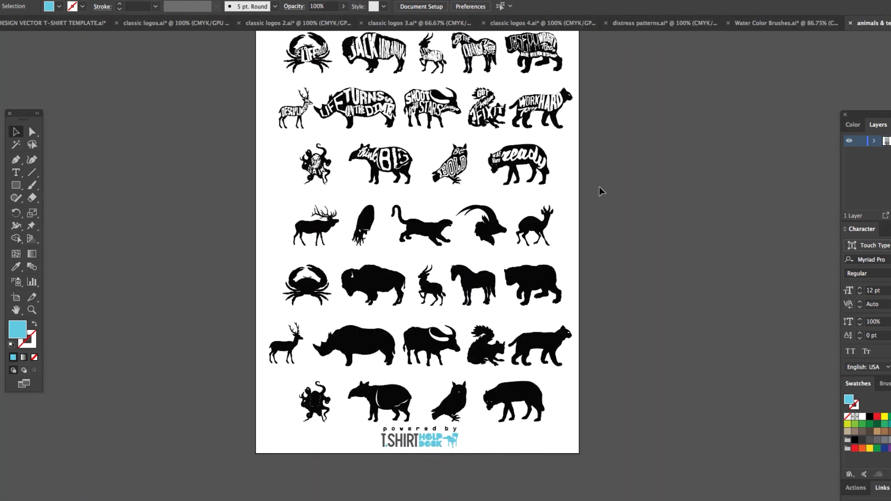
pyautogui.scroll(3)
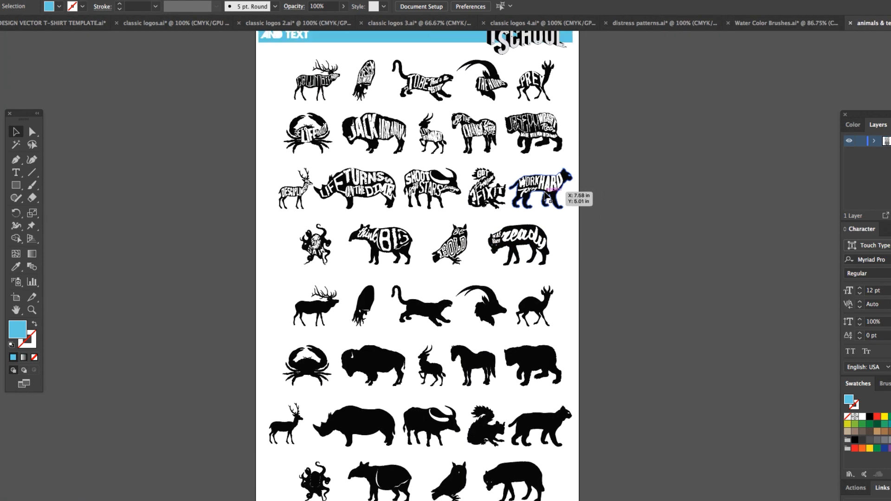
pyautogui.scroll(3)
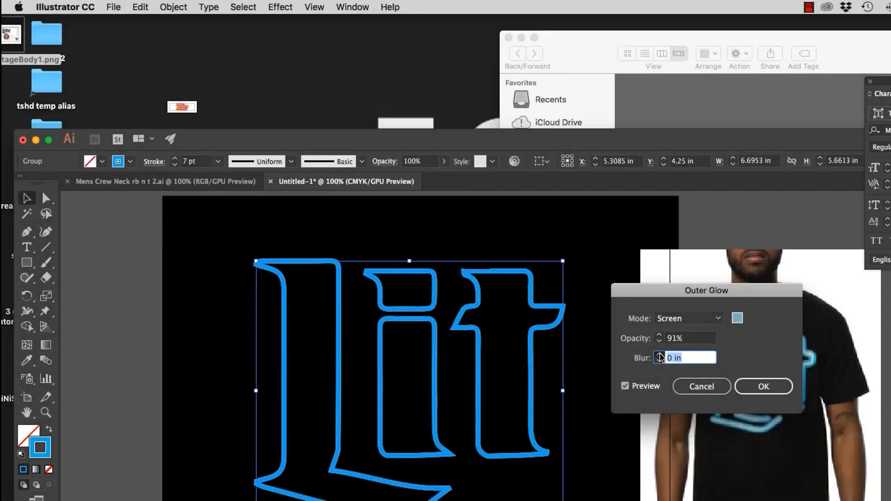
# Set the Outer Glow blur to 0.1 in, compare with Preview, and confirm
pyautogui.write('0.1 in')
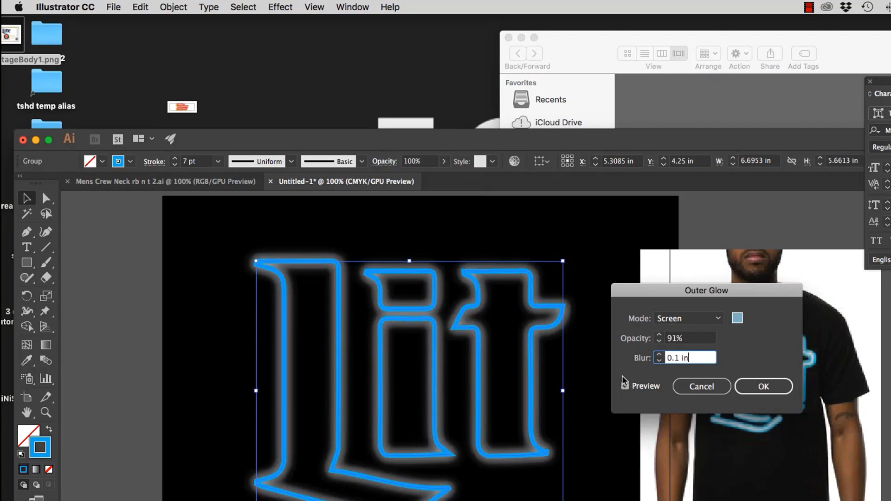
pyautogui.click(625, 386)
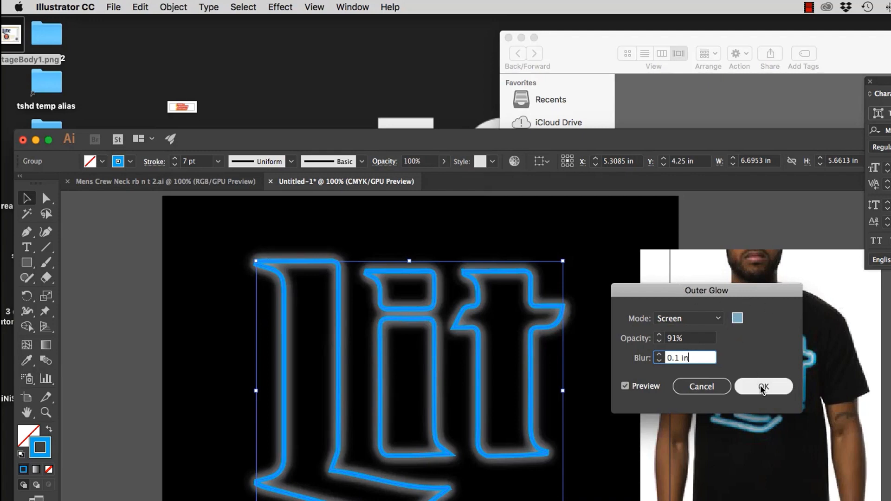
pyautogui.click(763, 387)
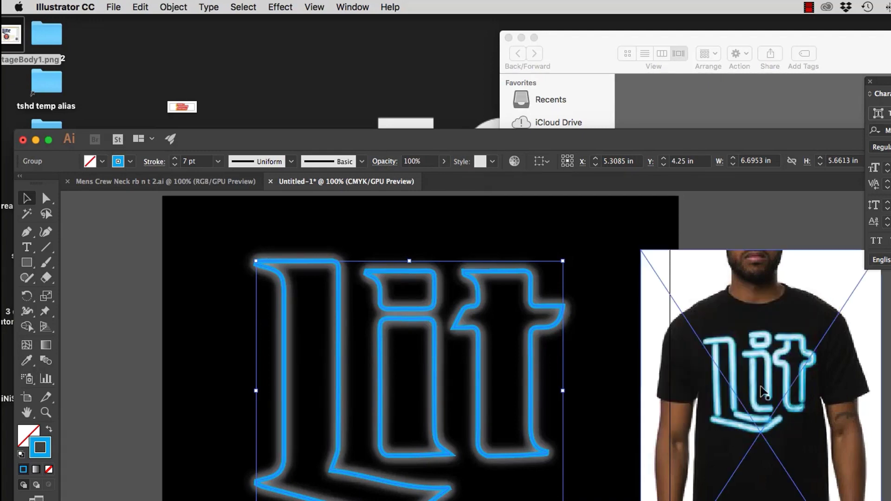
pyautogui.click(729, 221)
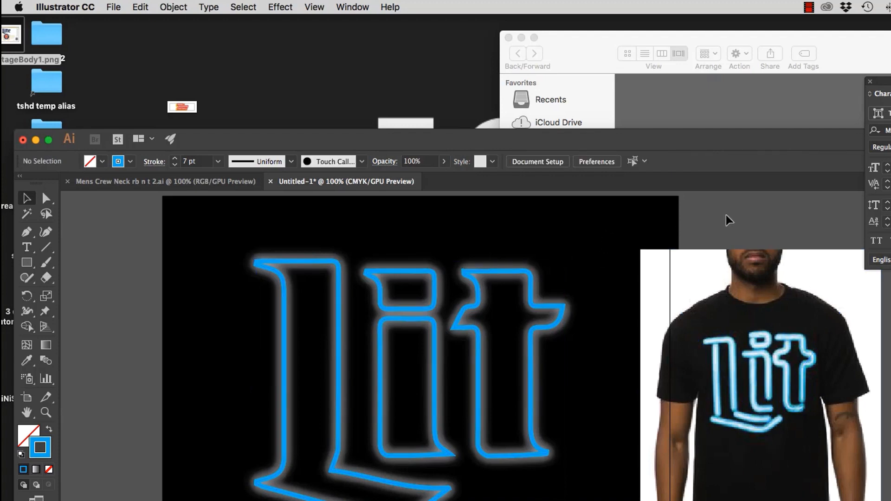
pyautogui.moveTo(585, 216)
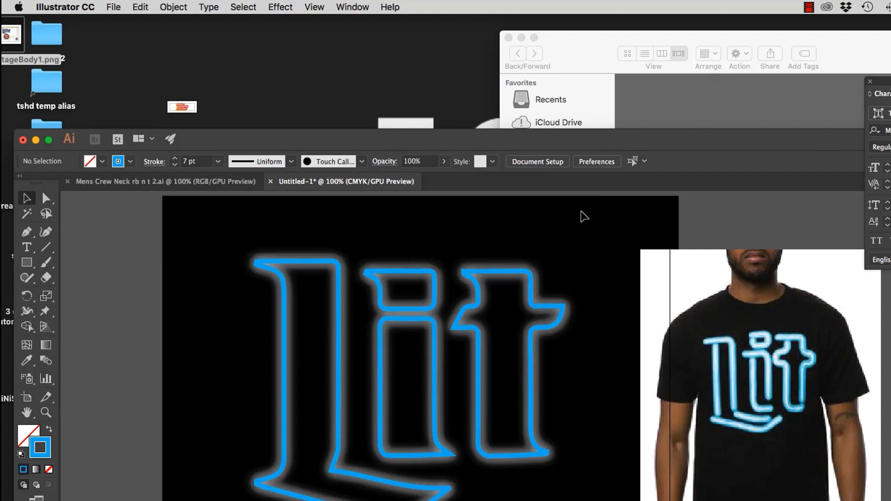
pyautogui.click(781, 417)
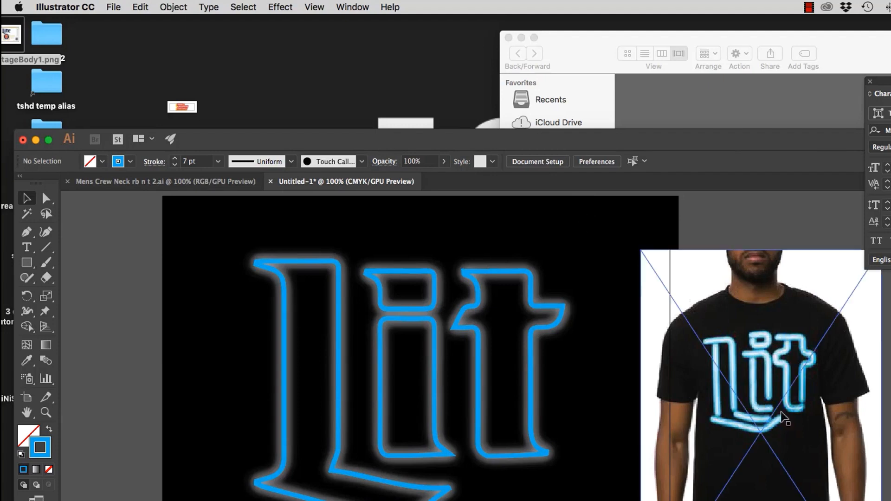
pyautogui.moveTo(857, 428)
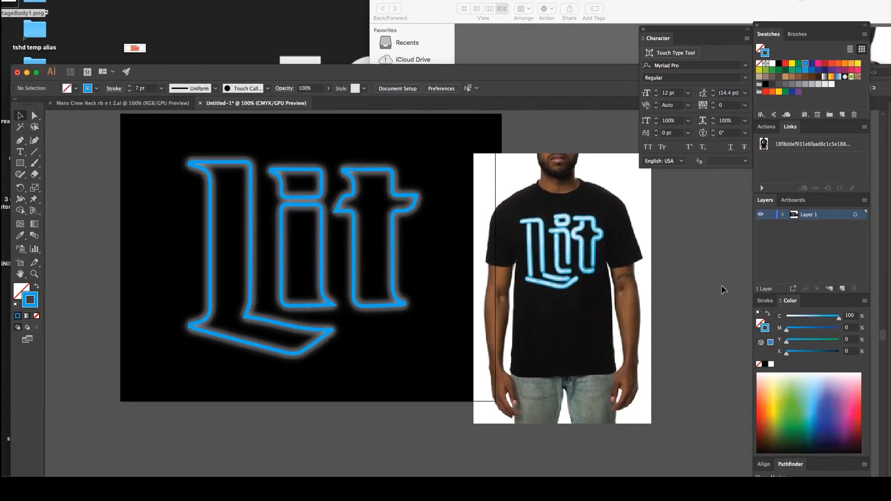
pyautogui.click(560, 273)
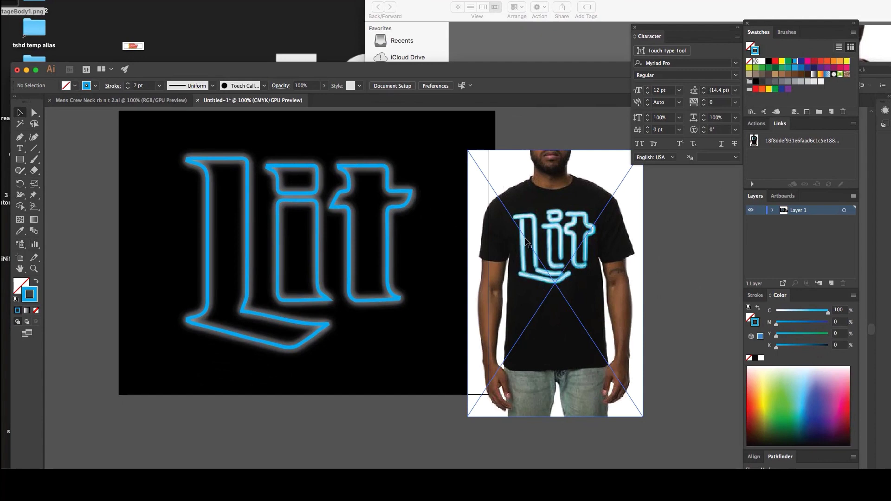
pyautogui.moveTo(545, 275)
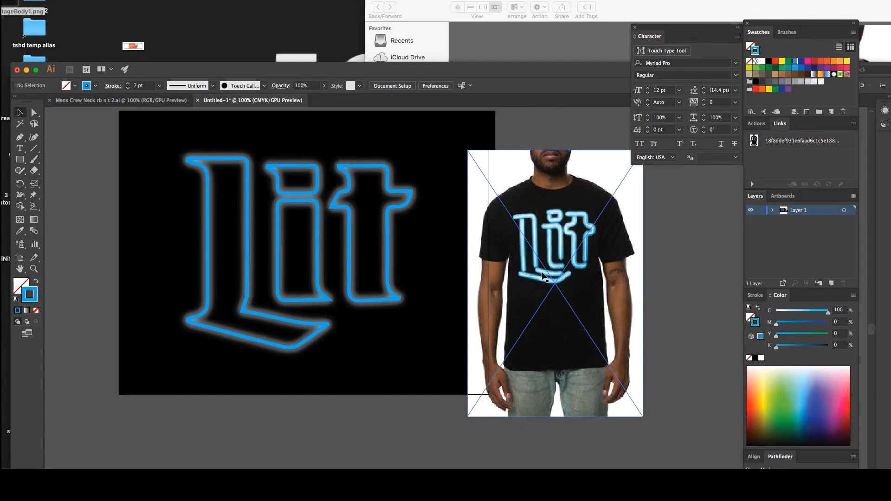
pyautogui.moveTo(561, 233)
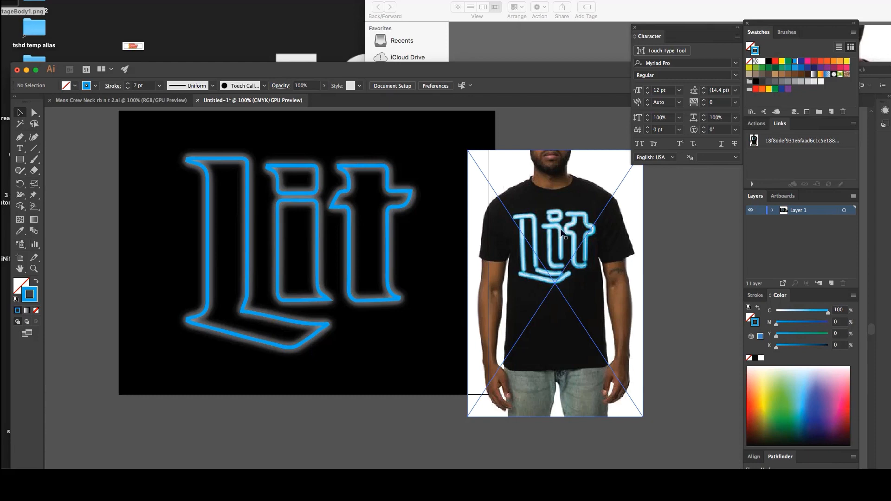
pyautogui.click(339, 213)
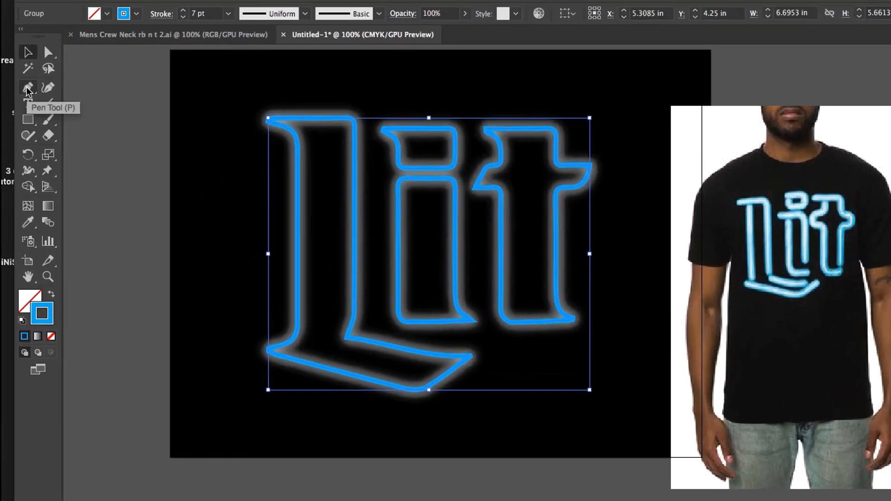
# Add an anchor near the L's top left and edit its top-edge points to open a gap
pyautogui.click(28, 88)
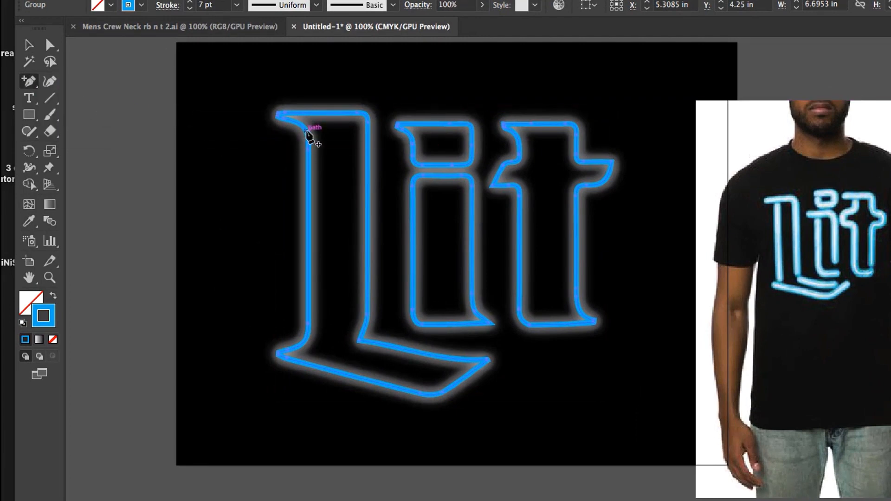
pyautogui.click(309, 137)
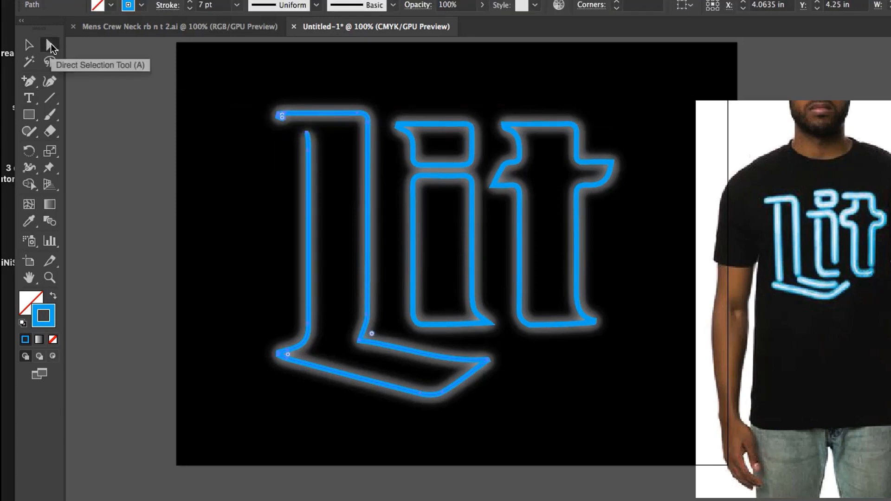
pyautogui.click(28, 81)
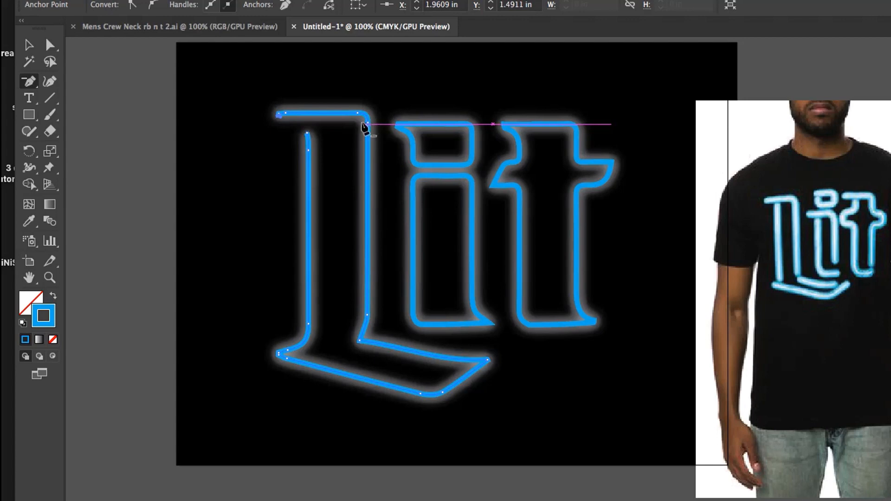
pyautogui.click(364, 125)
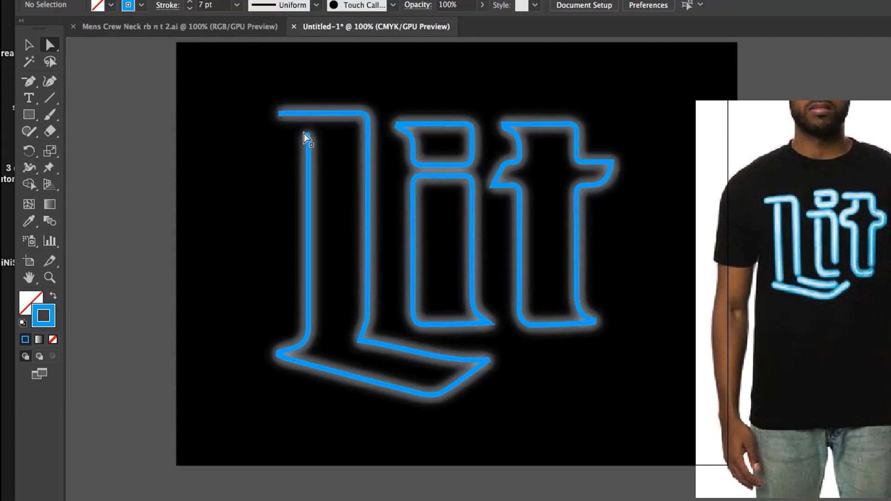
pyautogui.click(305, 129)
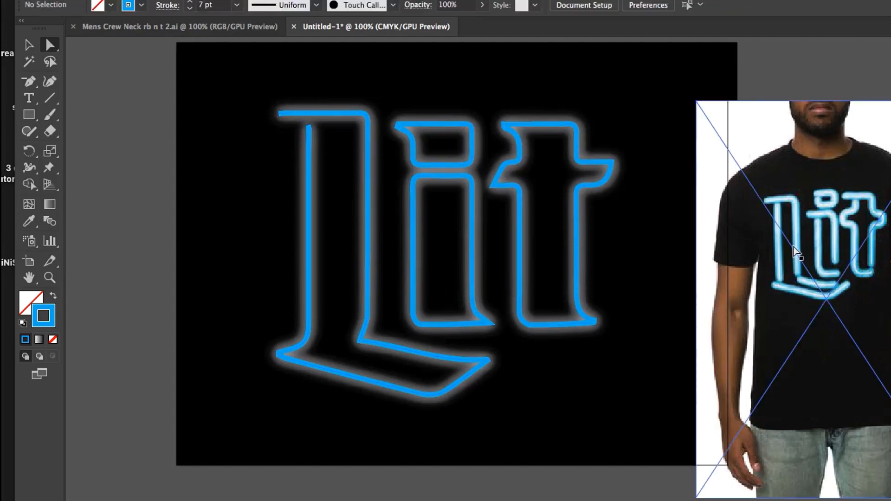
pyautogui.moveTo(827, 284)
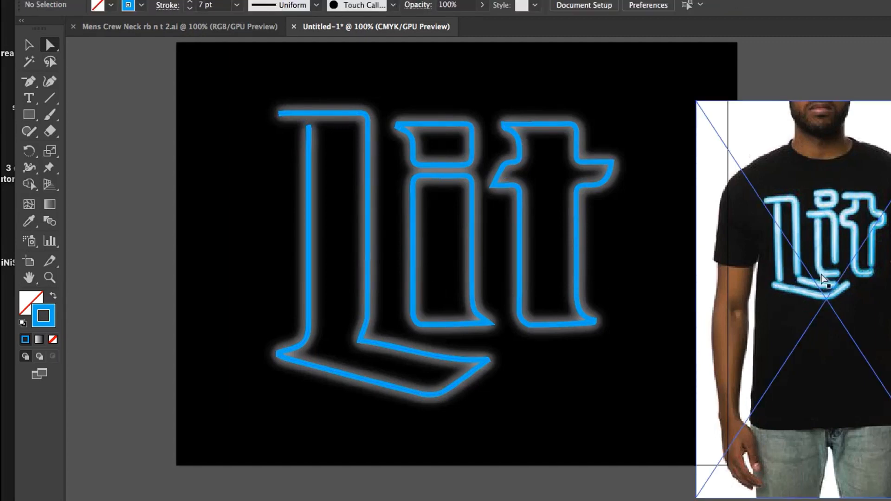
pyautogui.moveTo(29, 82)
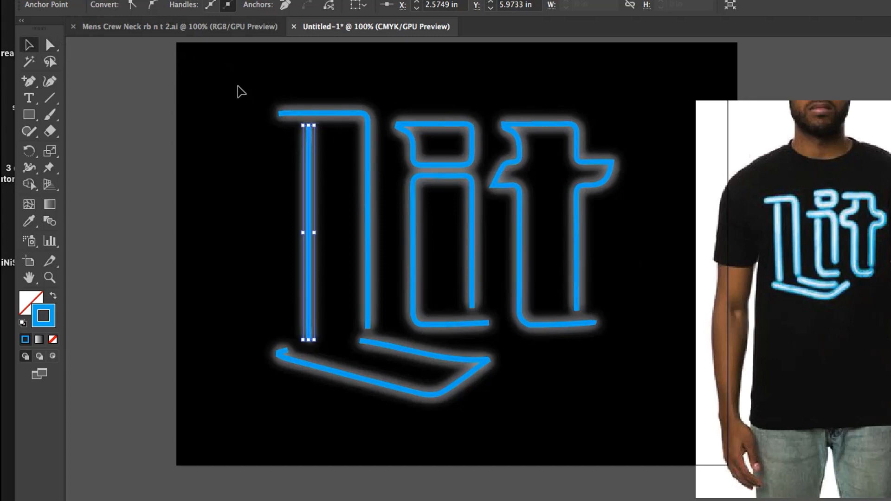
# Step the copied lettering's stroke weight down to about 5 pt and open the stroke Color Picker
pyautogui.click(228, 84)
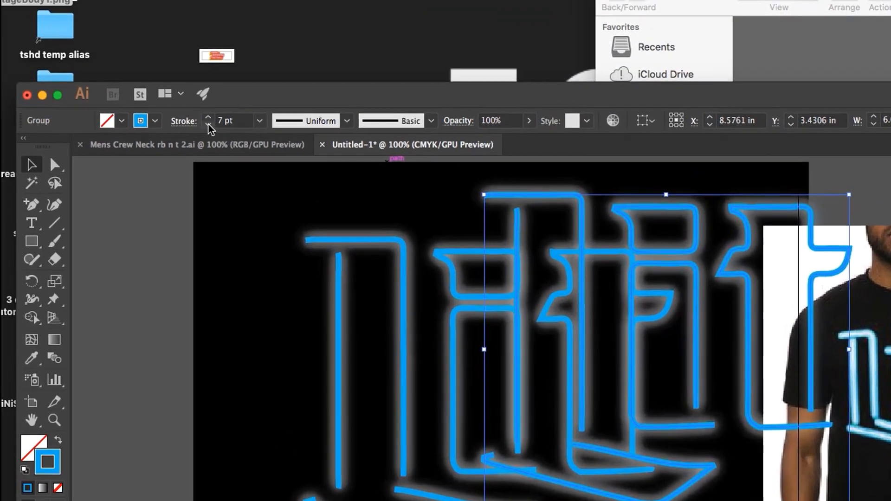
pyautogui.click(208, 124)
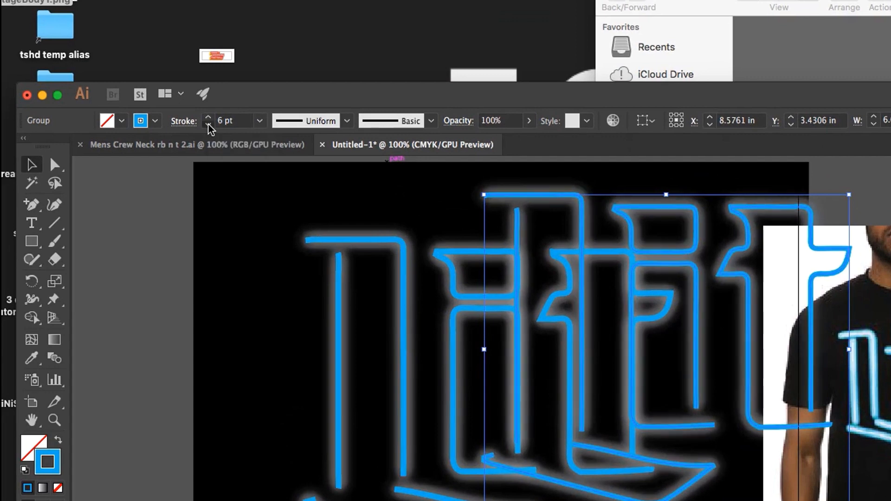
pyautogui.click(207, 124)
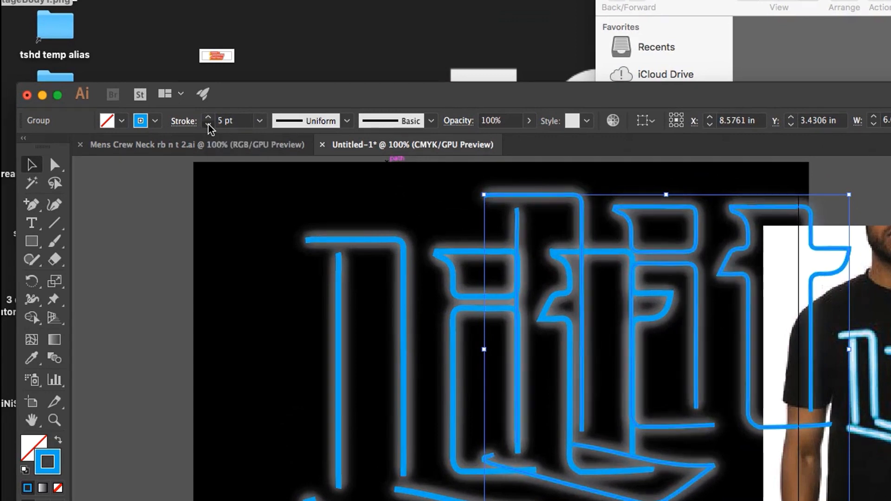
pyautogui.click(208, 124)
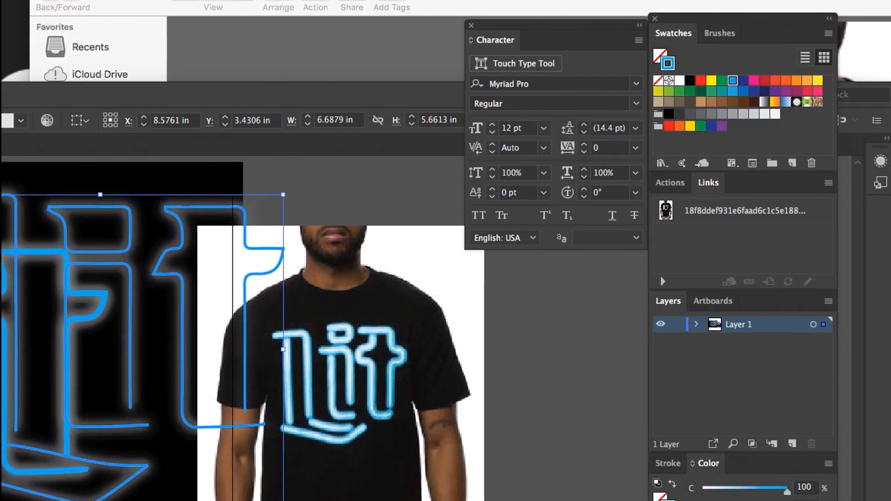
pyautogui.click(665, 61)
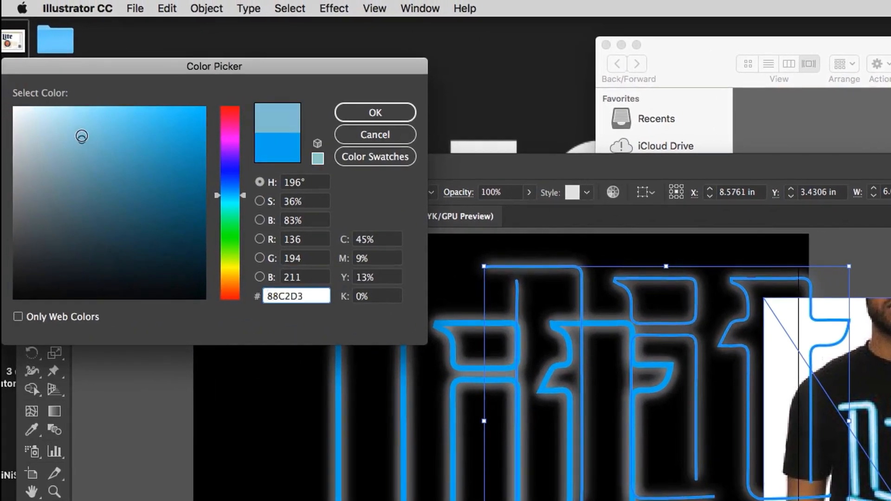
# Give the inner copy a pale light-blue stroke (about B3D9E5) and confirm
pyautogui.click(31, 118)
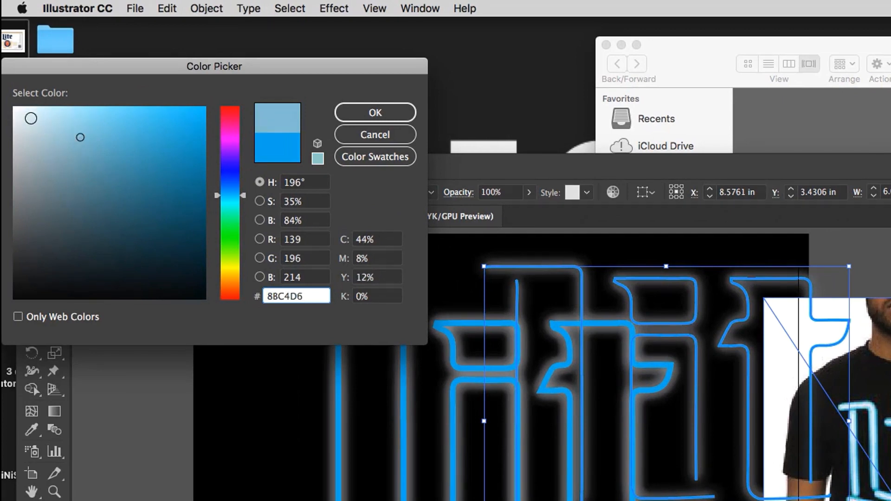
pyautogui.click(68, 129)
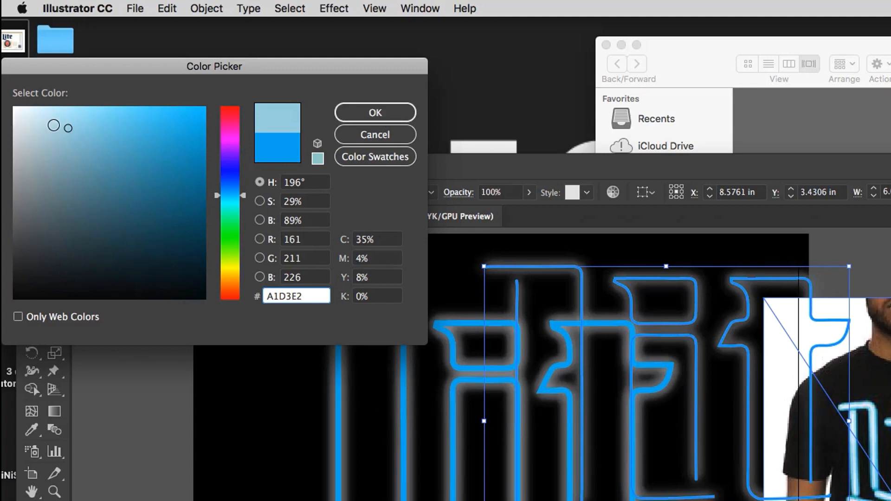
pyautogui.click(55, 125)
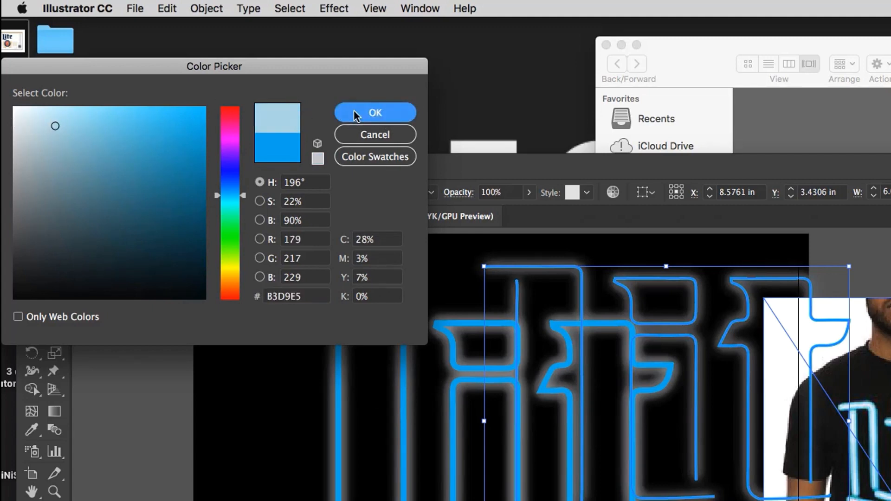
pyautogui.click(375, 111)
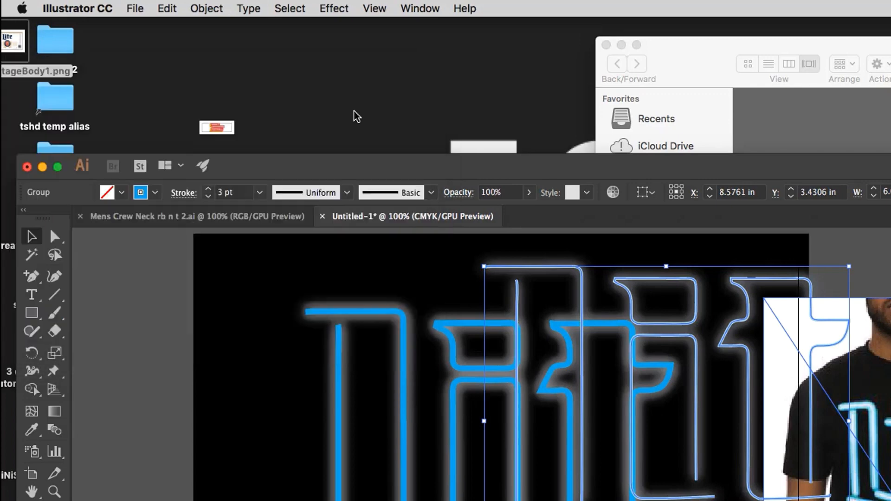
pyautogui.moveTo(585, 282)
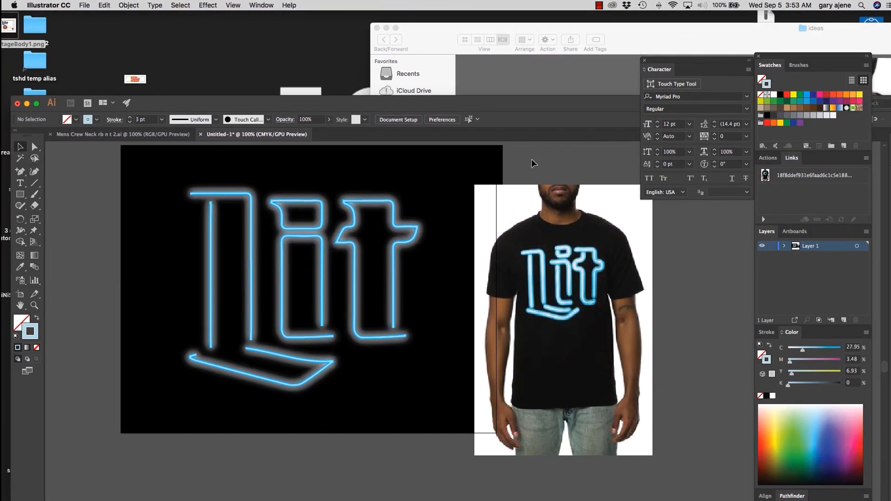
pyautogui.moveTo(375, 278)
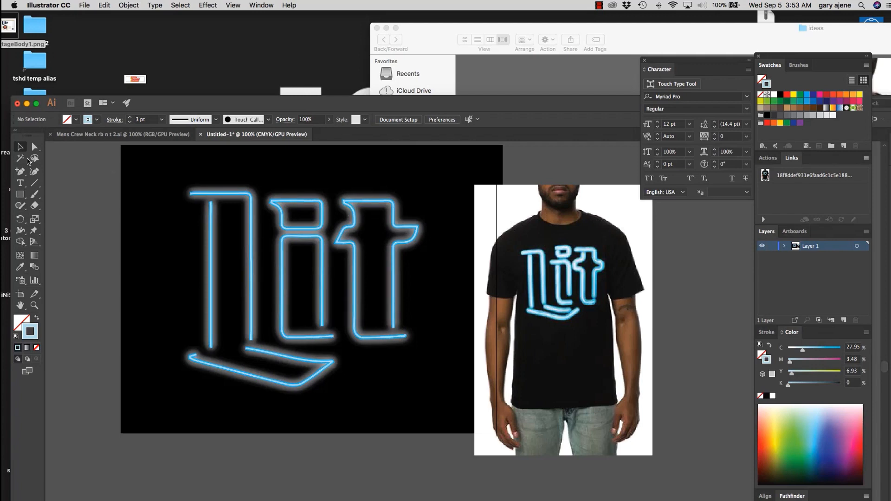
# Select the Lit artwork and switch to the Mens Crew Neck t-shirt mockup document
pyautogui.click(574, 275)
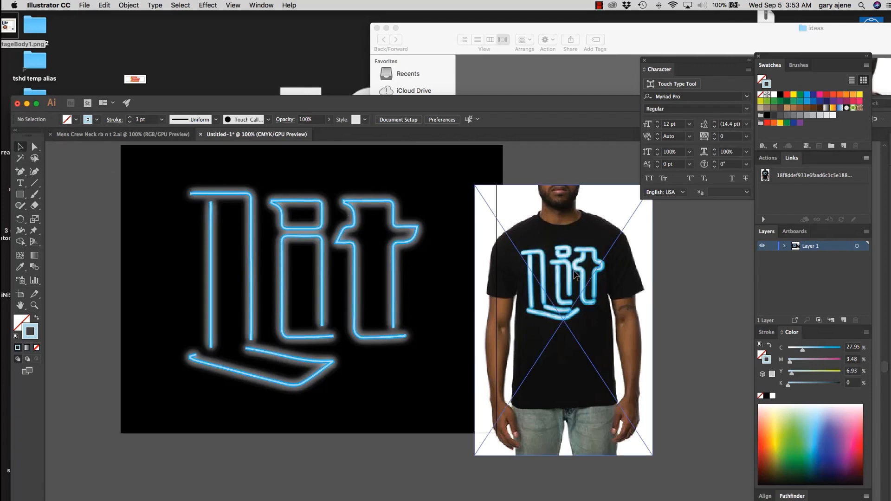
pyautogui.moveTo(575, 267)
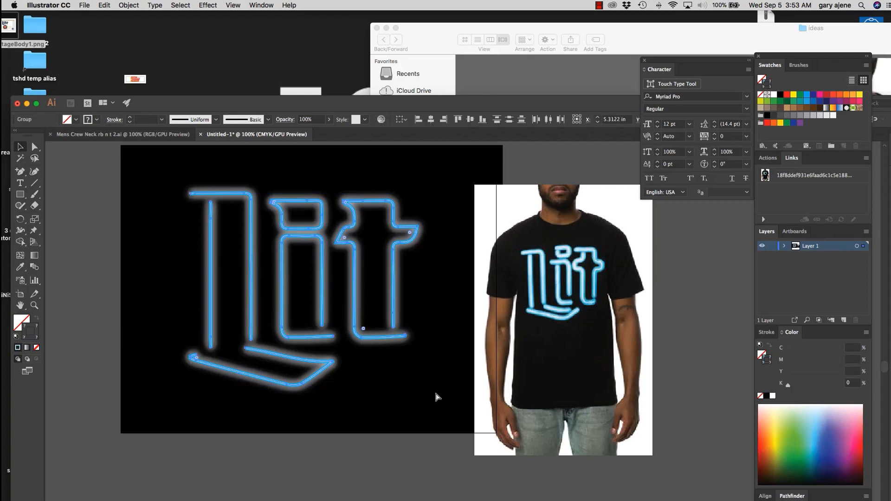
pyautogui.click(295, 289)
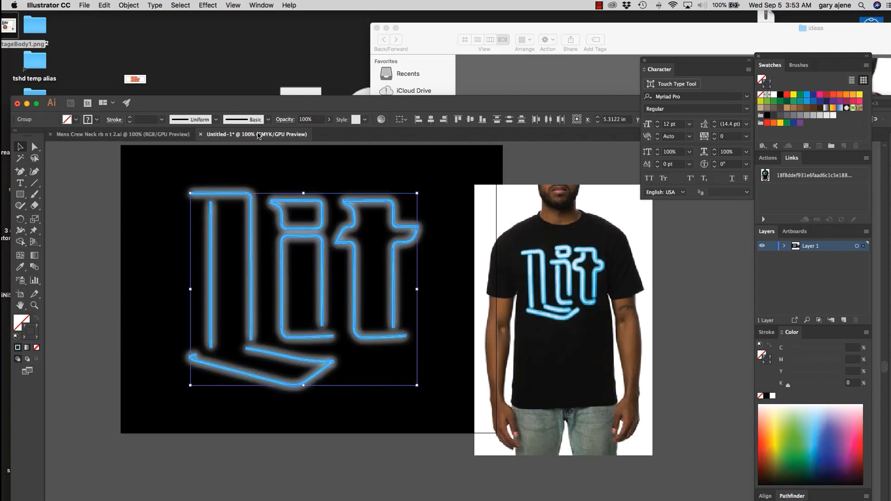
pyautogui.click(122, 134)
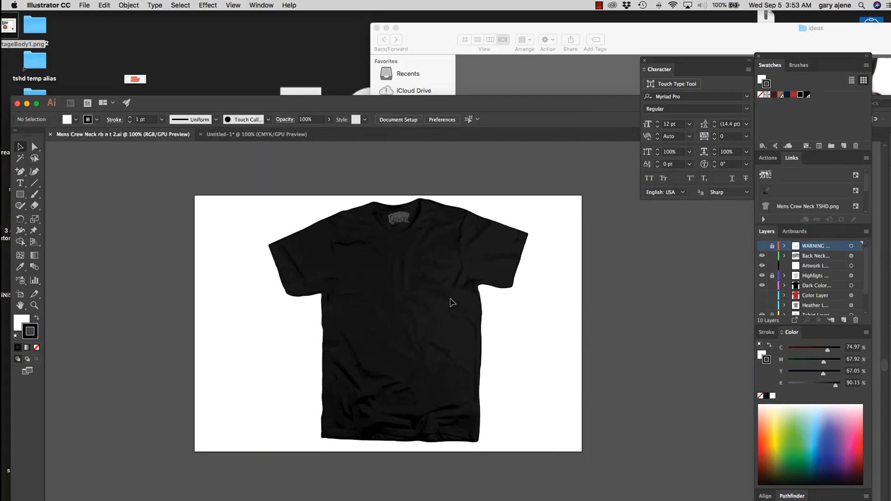
pyautogui.click(813, 275)
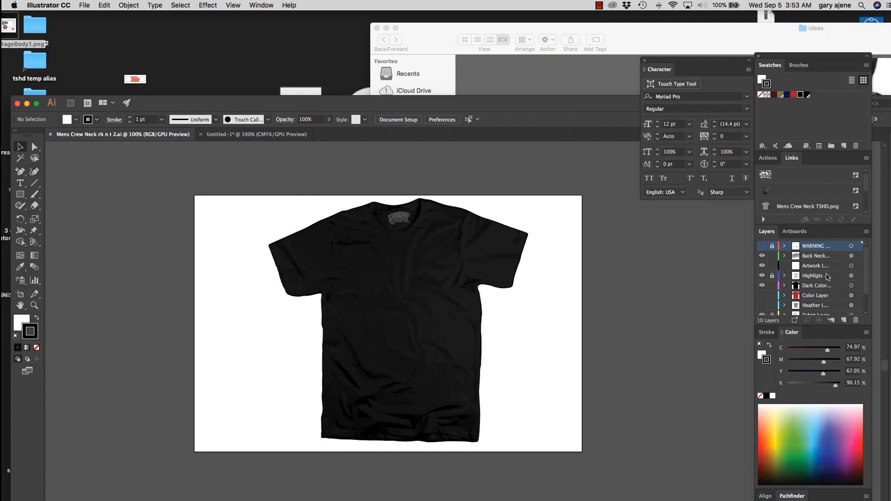
pyautogui.moveTo(827, 277)
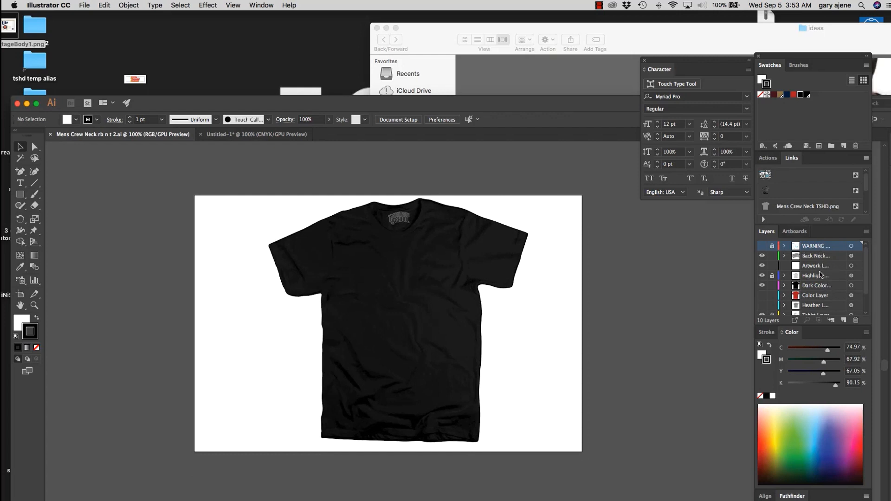
pyautogui.scroll(-3)
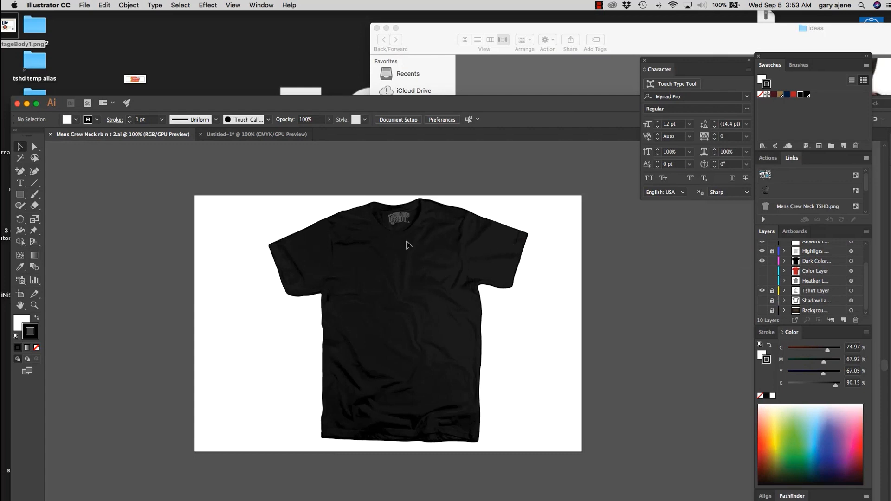
pyautogui.moveTo(430, 240)
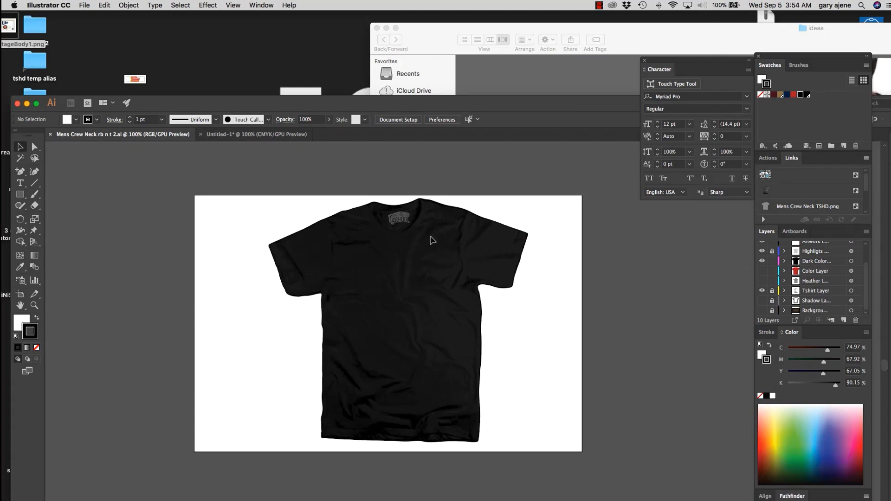
pyautogui.moveTo(410, 212)
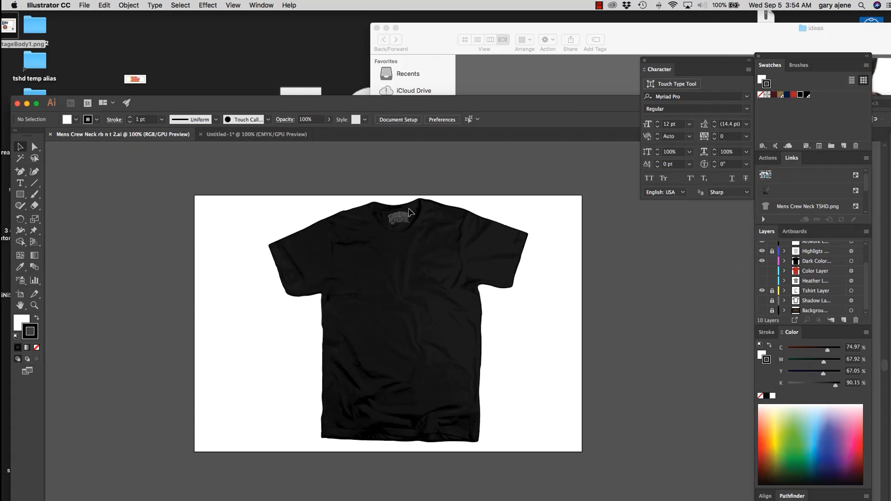
pyautogui.moveTo(442, 205)
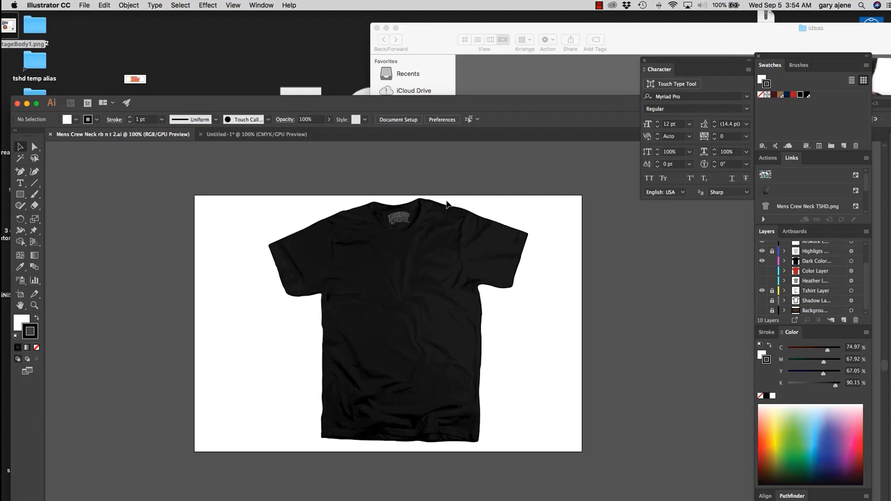
pyautogui.moveTo(437, 205)
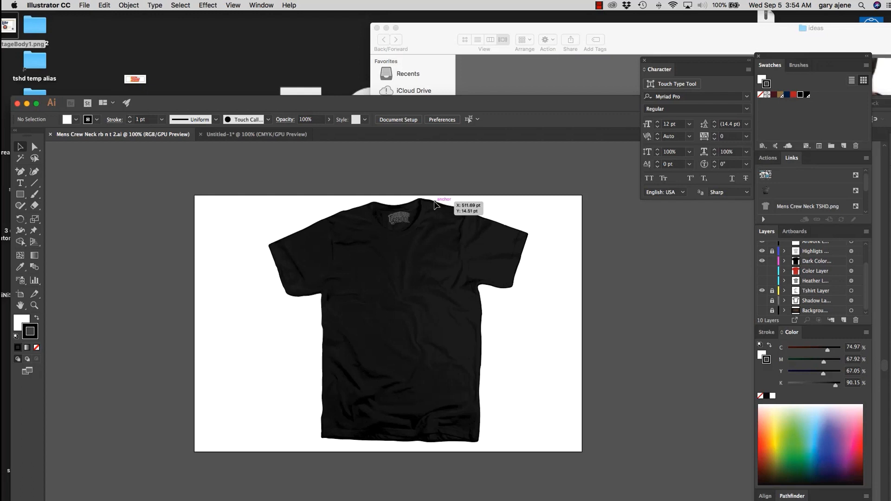
pyautogui.moveTo(423, 210)
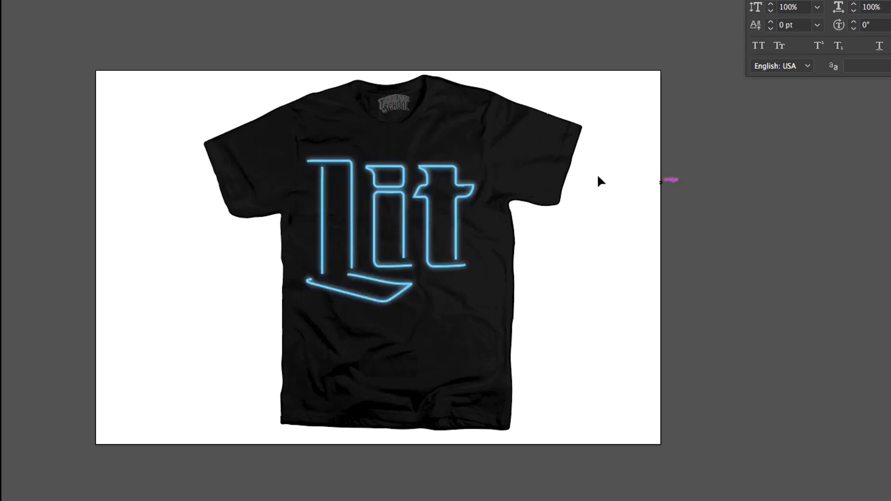
pyautogui.moveTo(495, 191)
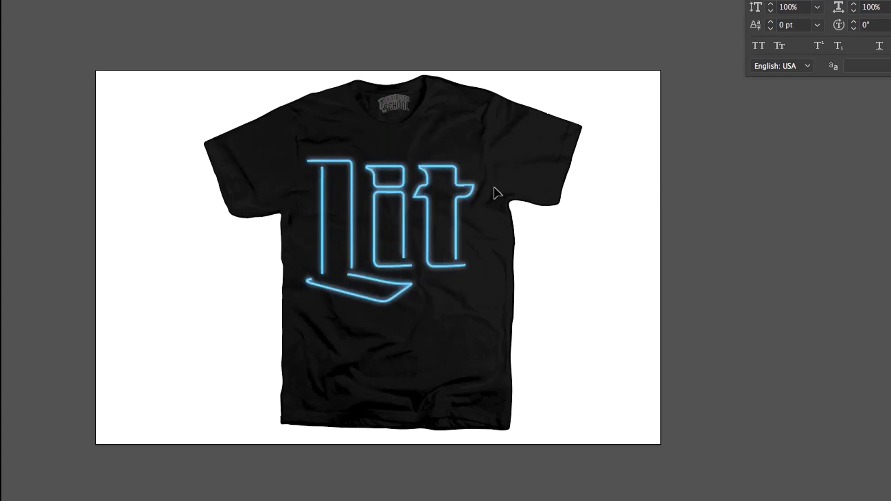
pyautogui.moveTo(575, 159)
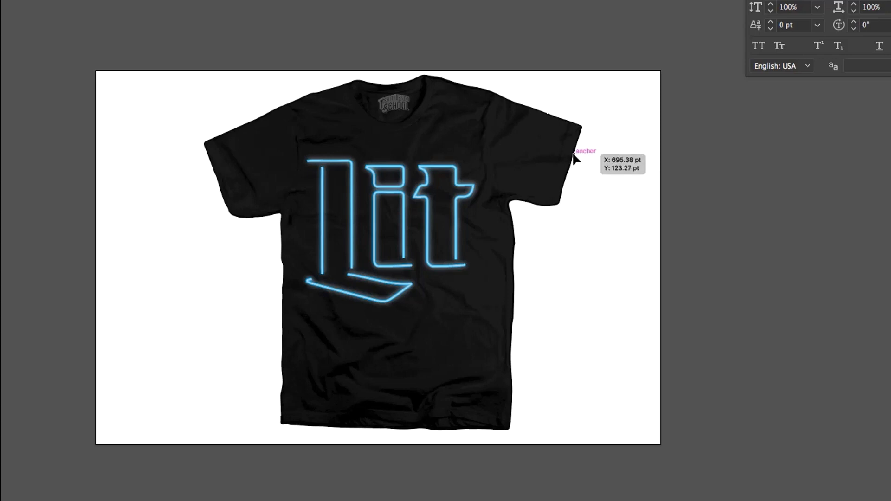
pyautogui.moveTo(654, 144)
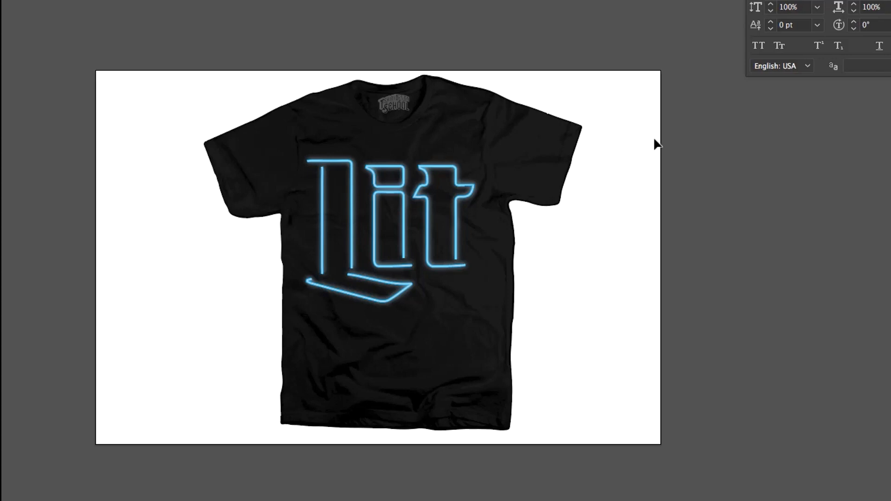
pyautogui.moveTo(619, 180)
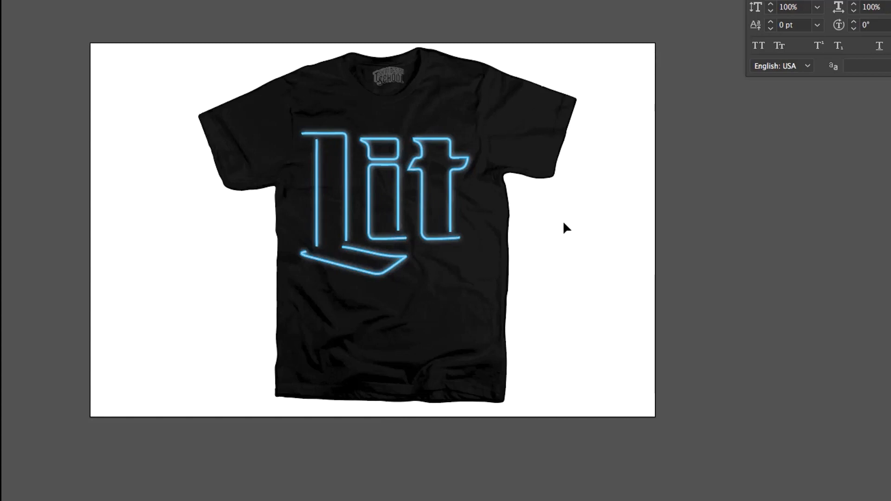
pyautogui.moveTo(595, 227)
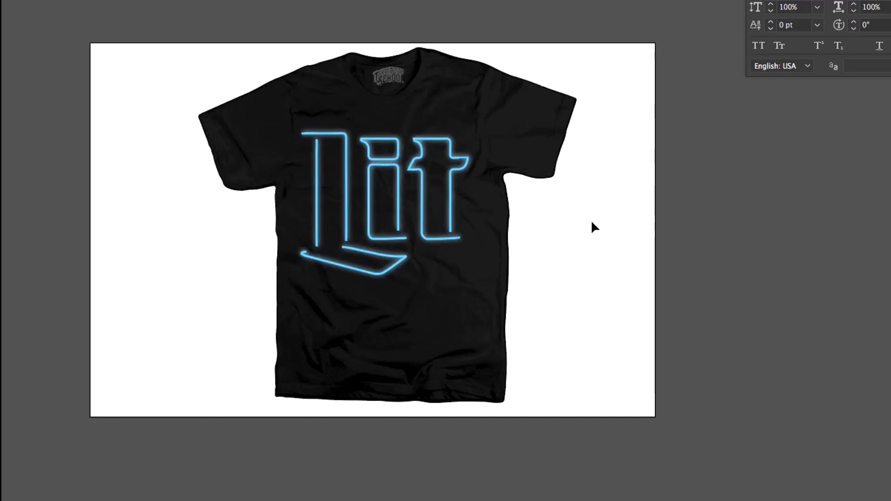
pyautogui.moveTo(580, 227)
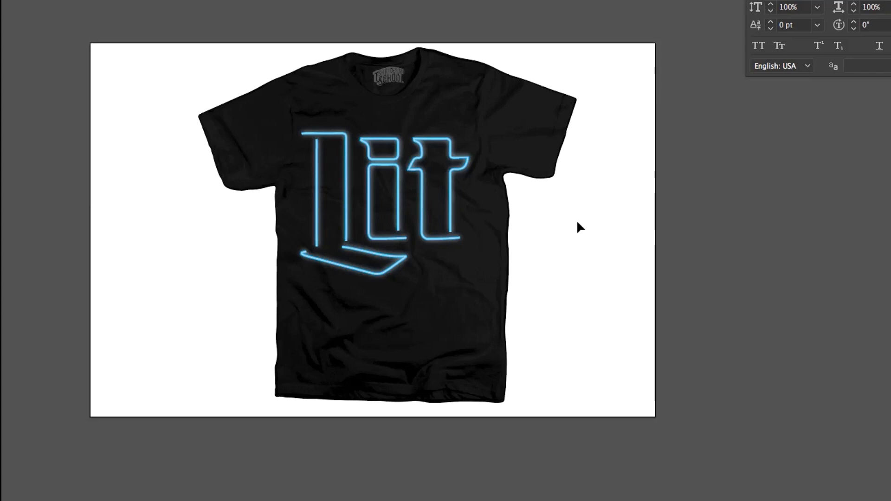
pyautogui.moveTo(612, 229)
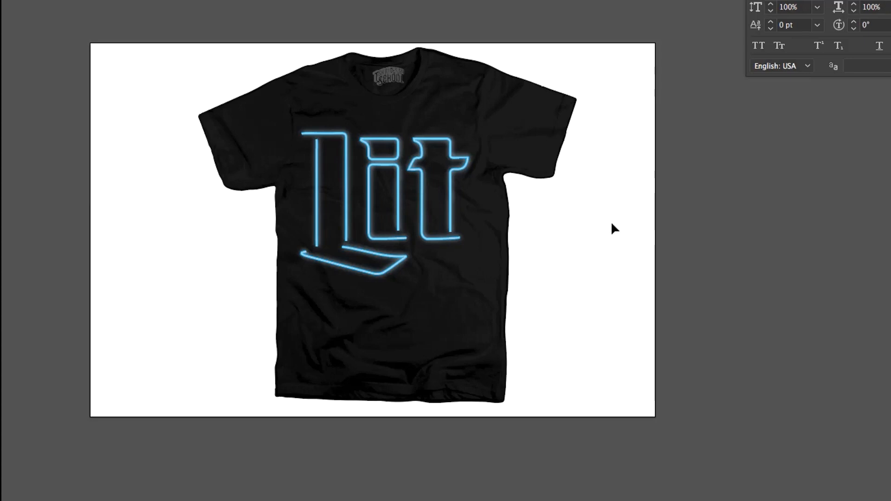